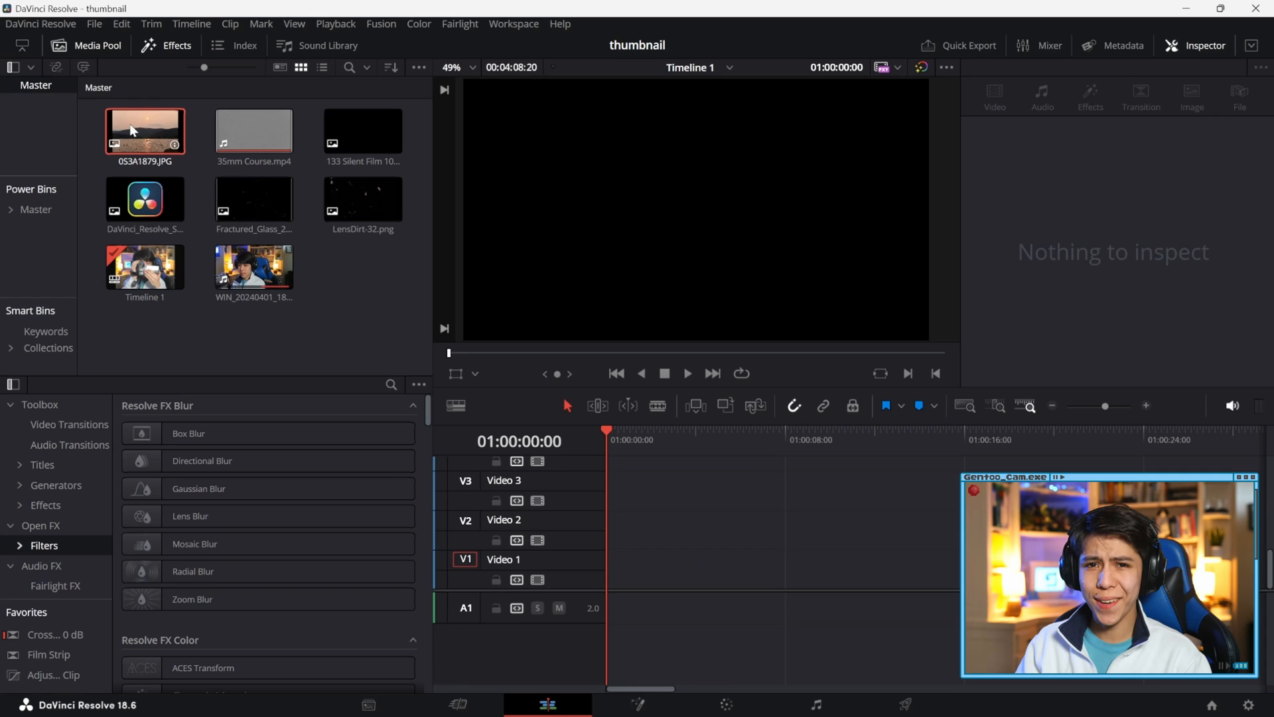
# Place the sunset lake photo 053A1879.JPG onto Video 1 in the timeline
pyautogui.moveTo(144, 130); pyautogui.dragTo(661, 567)
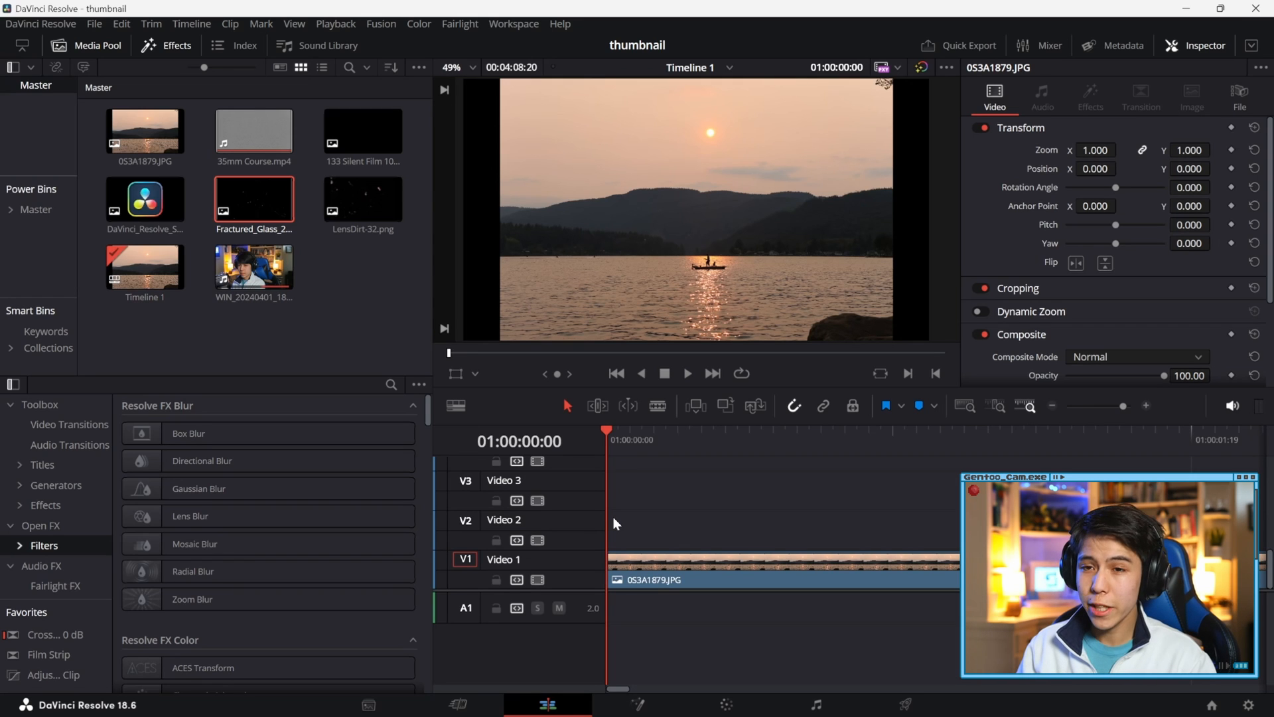
pyautogui.moveTo(371, 182)
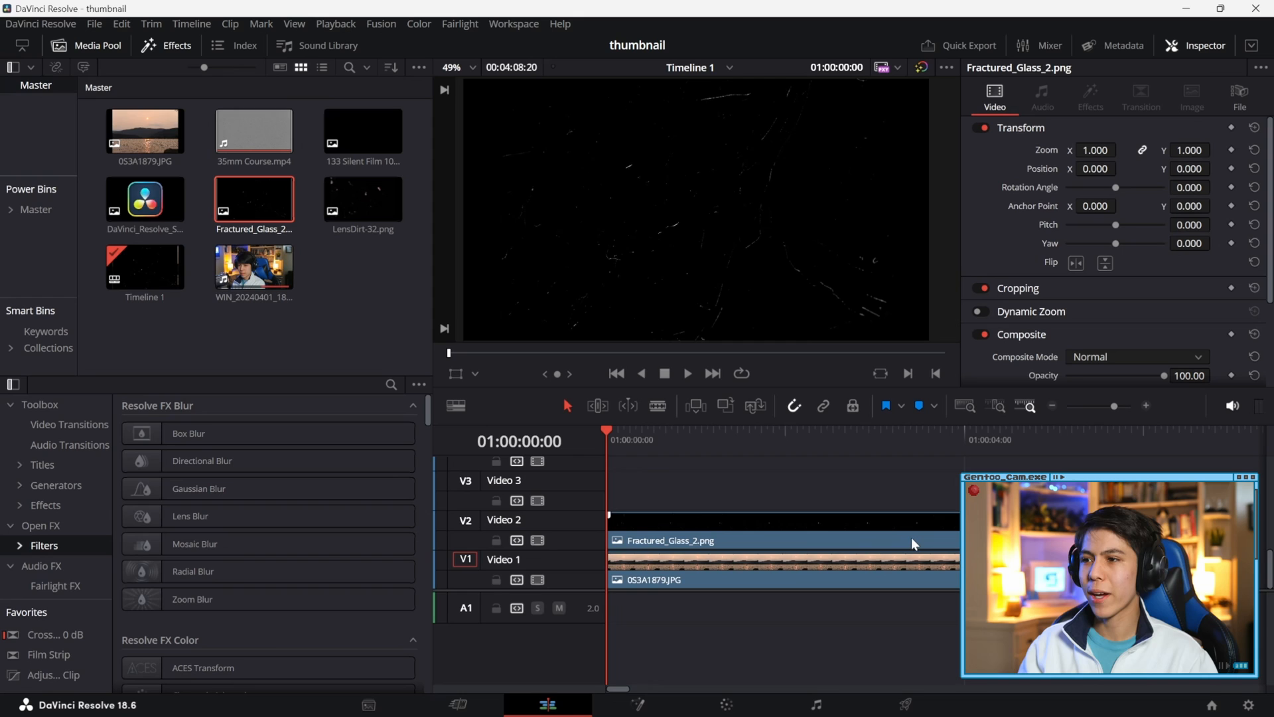
# Blend the fractured glass overlay on Video 2 using Color Dodge composite mode
pyautogui.click(1137, 356)
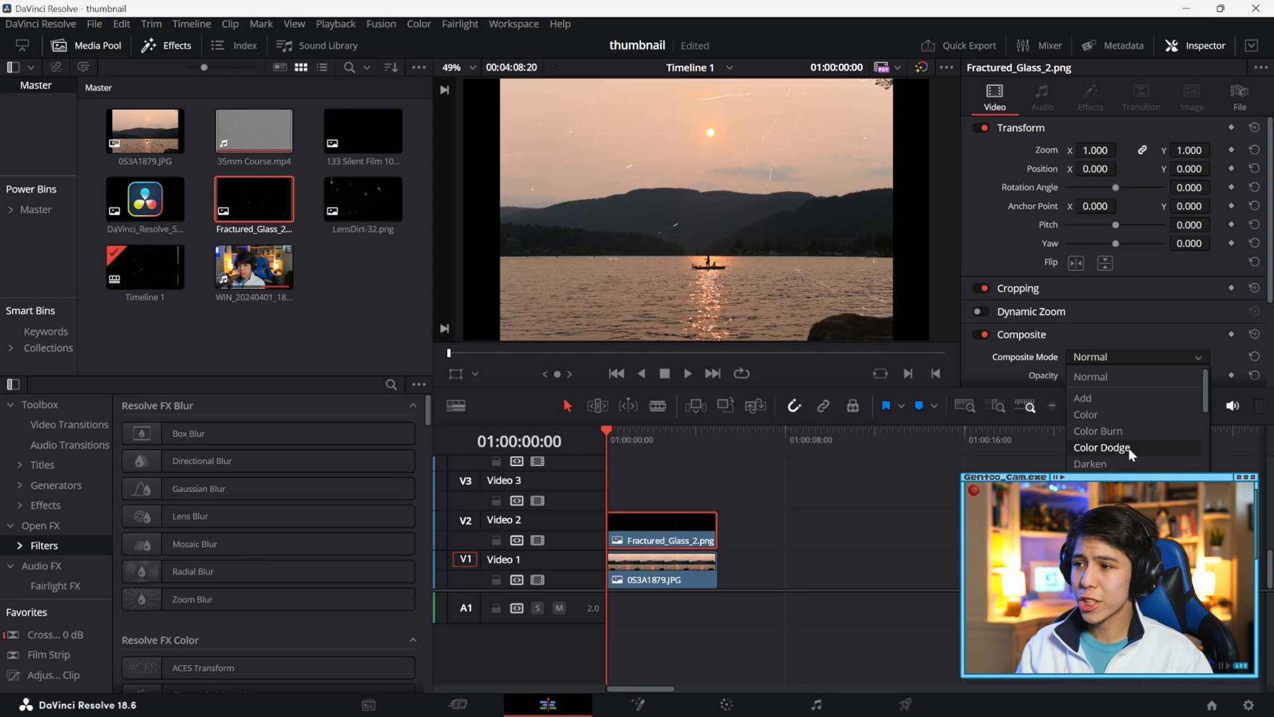
pyautogui.click(1102, 448)
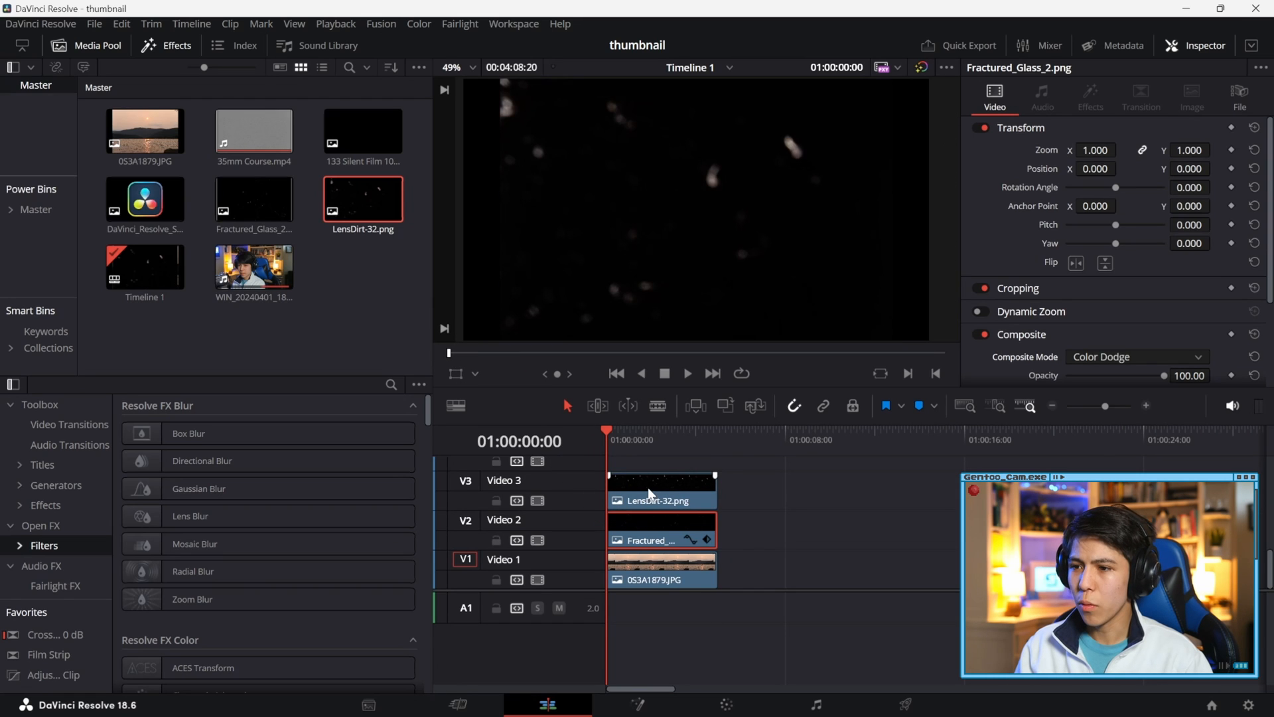
# Set the lens dirt layer to Color Dodge and add an adjustment clip on Video 4
pyautogui.click(1137, 357)
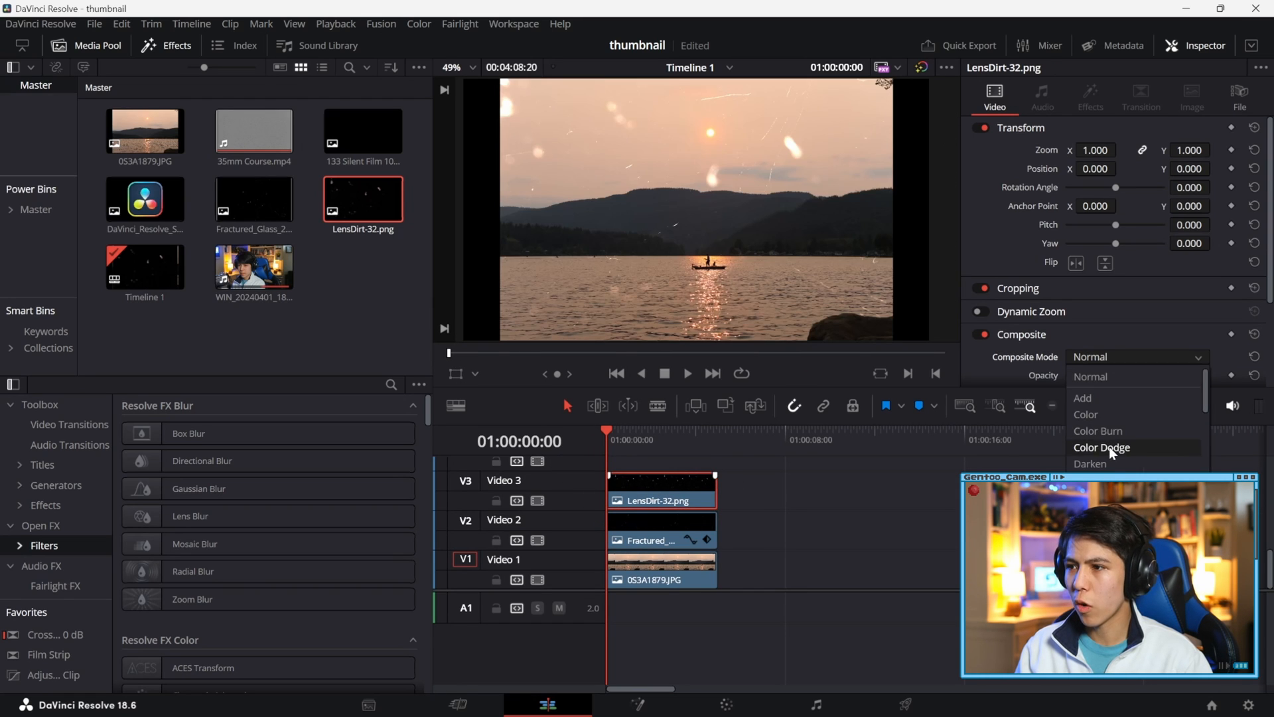
pyautogui.click(1100, 447)
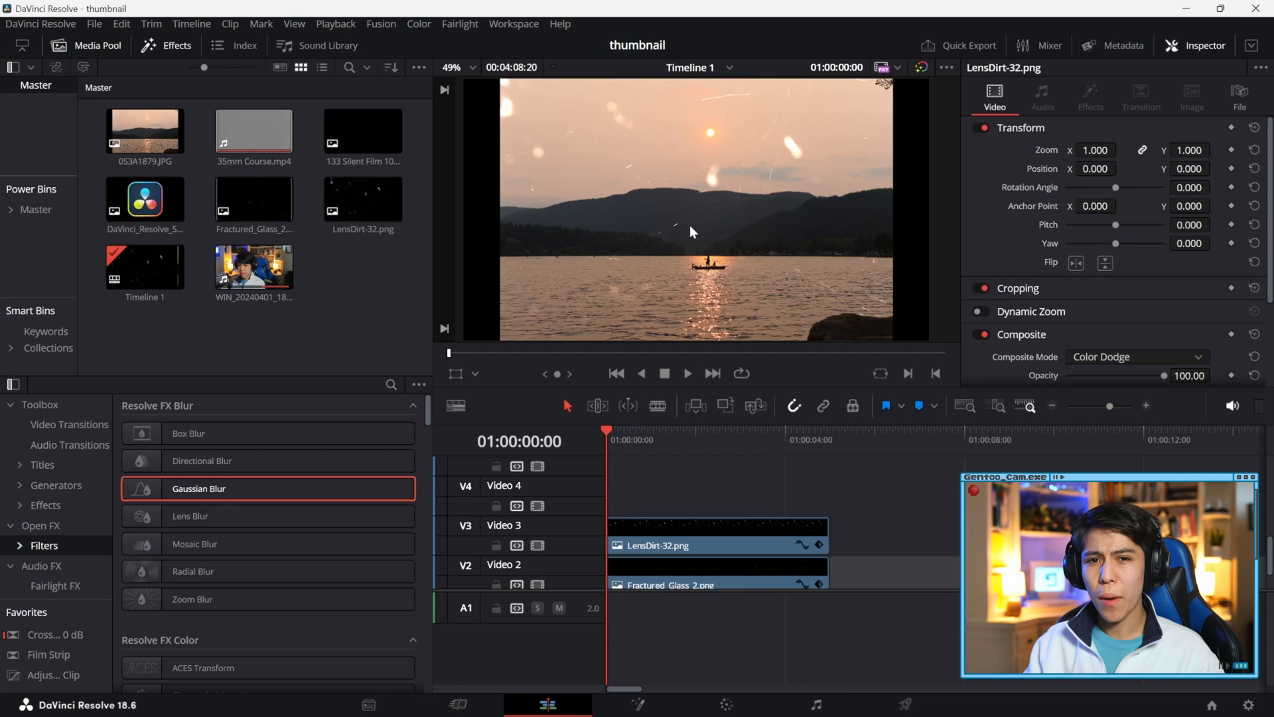
pyautogui.moveTo(717, 216)
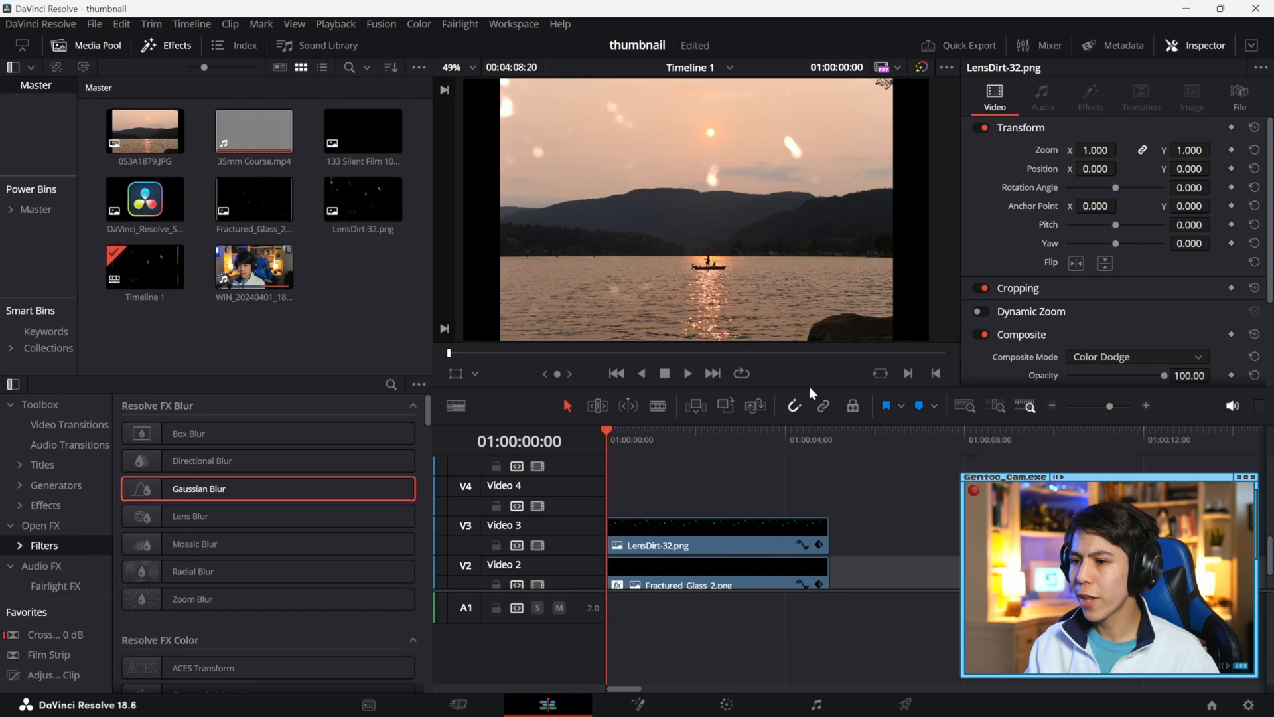
pyautogui.click(718, 578)
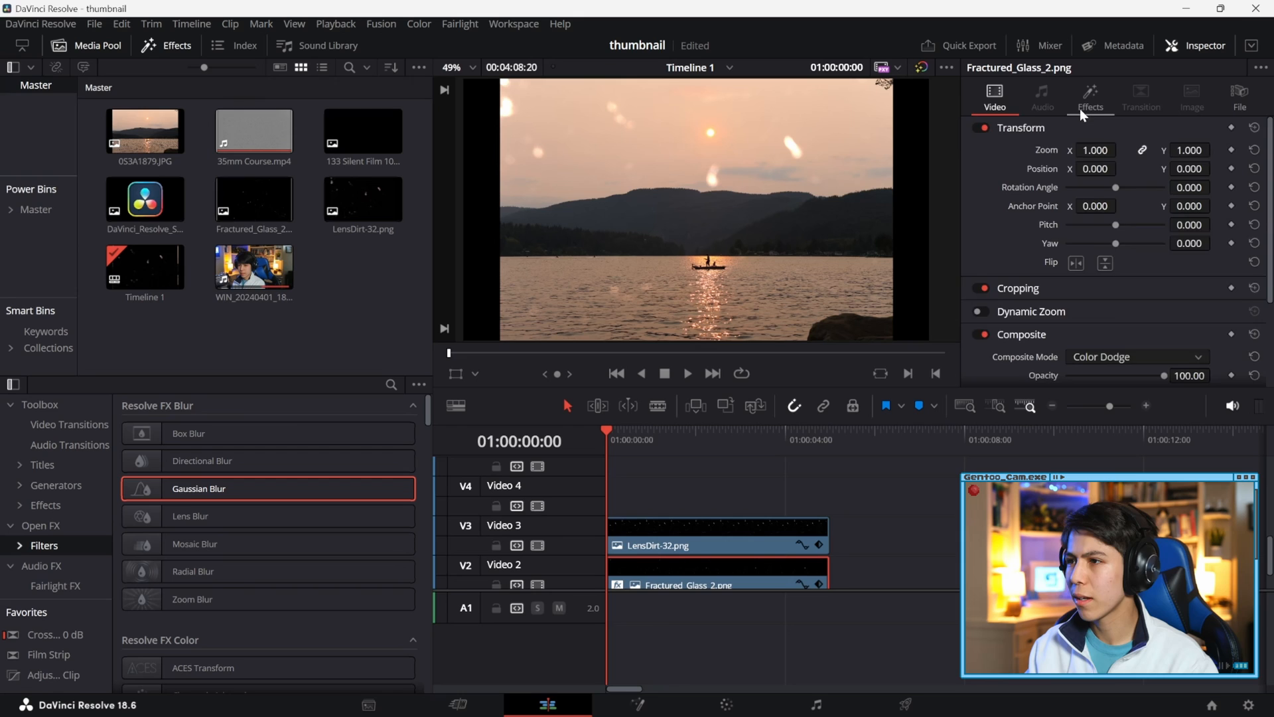
pyautogui.click(1091, 97)
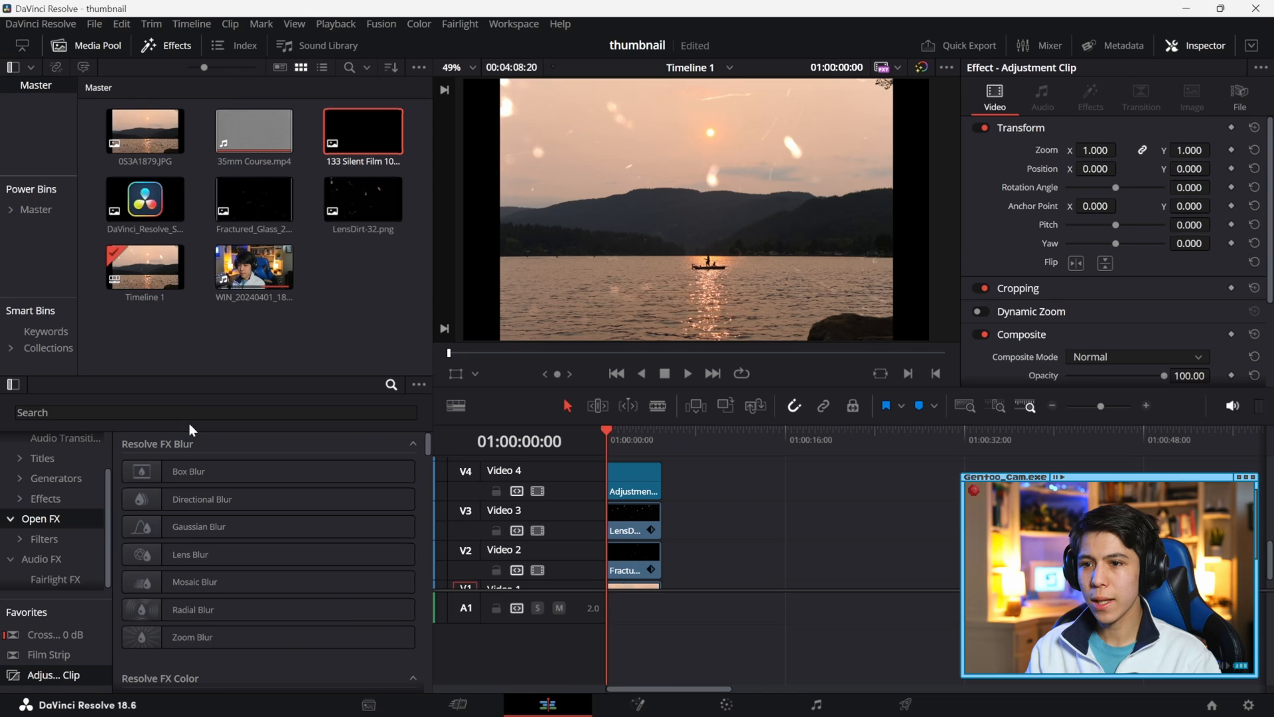
# Apply a Dent warp to the adjustment clip: Type 2, size 0.999, strength 0.350
pyautogui.write('den')
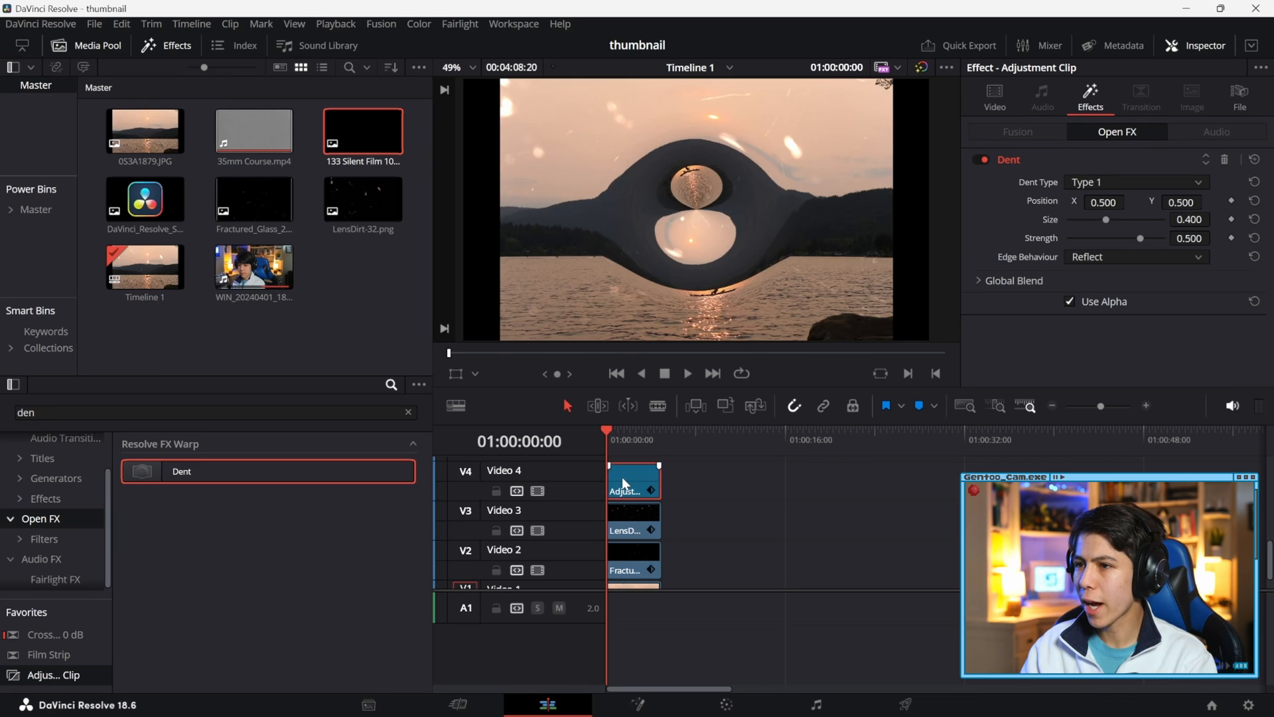
pyautogui.click(1135, 182)
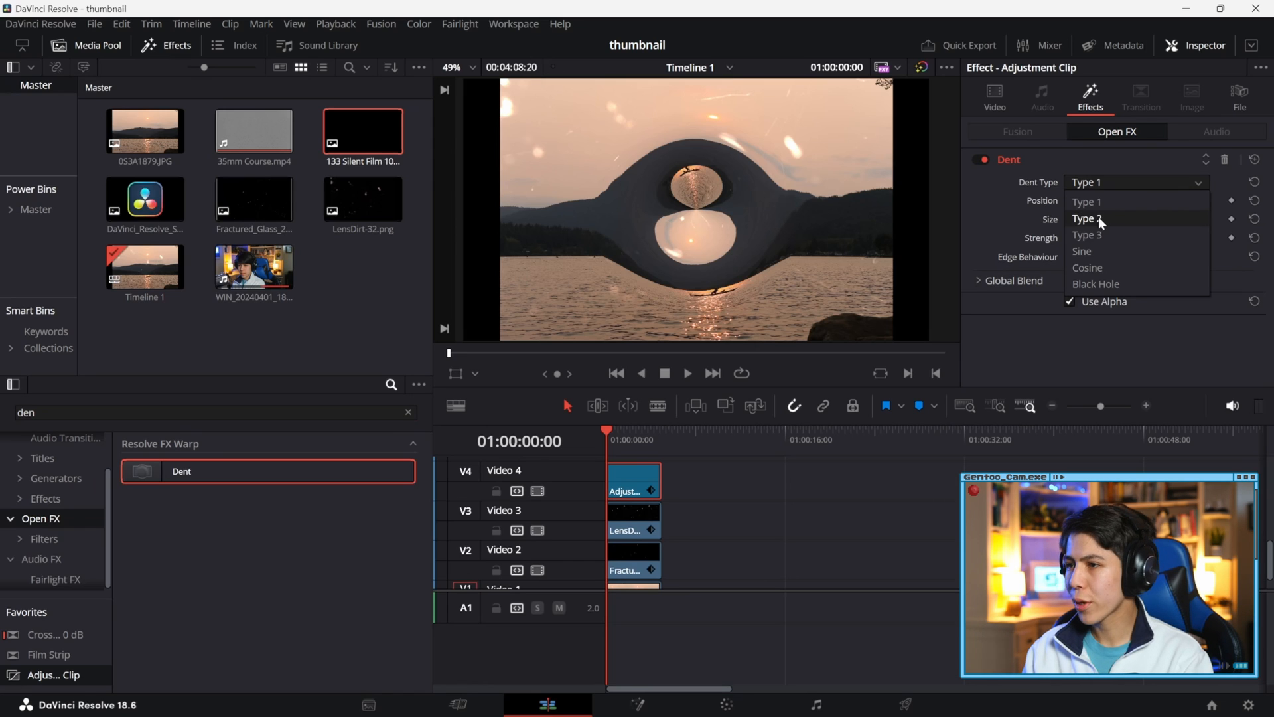
pyautogui.click(1087, 218)
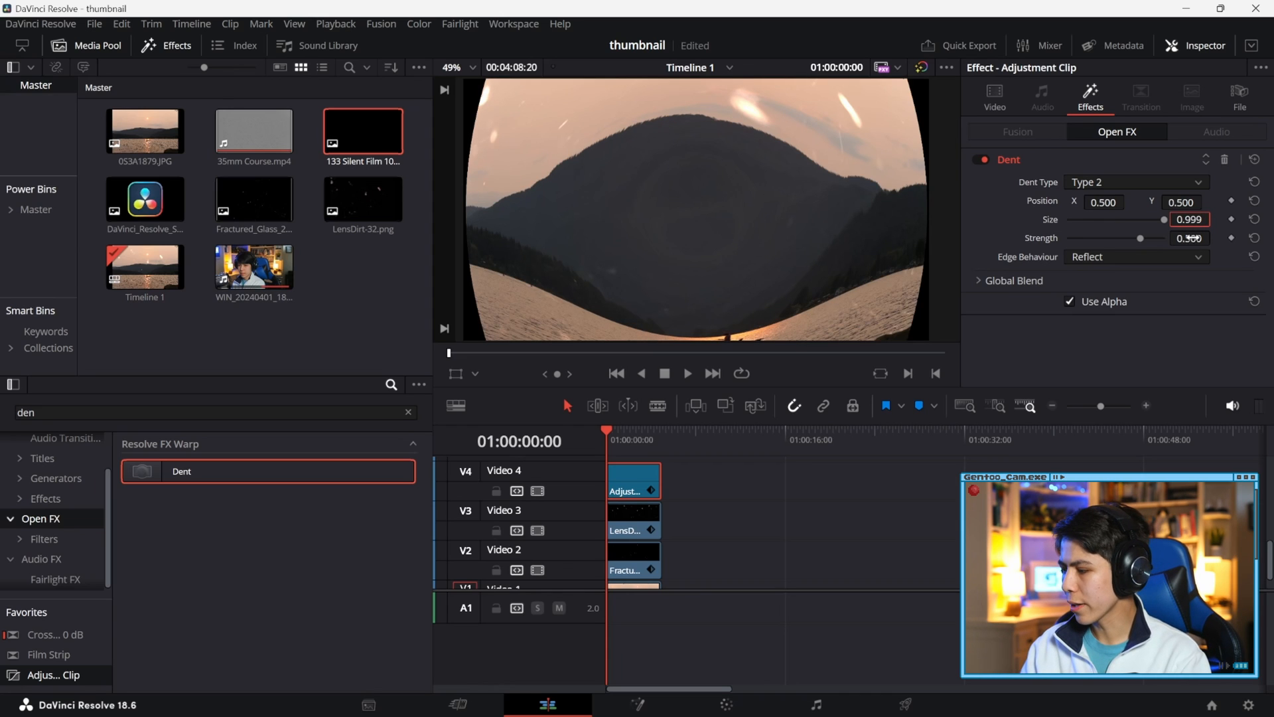
pyautogui.click(1190, 238)
pyautogui.write('0.350')
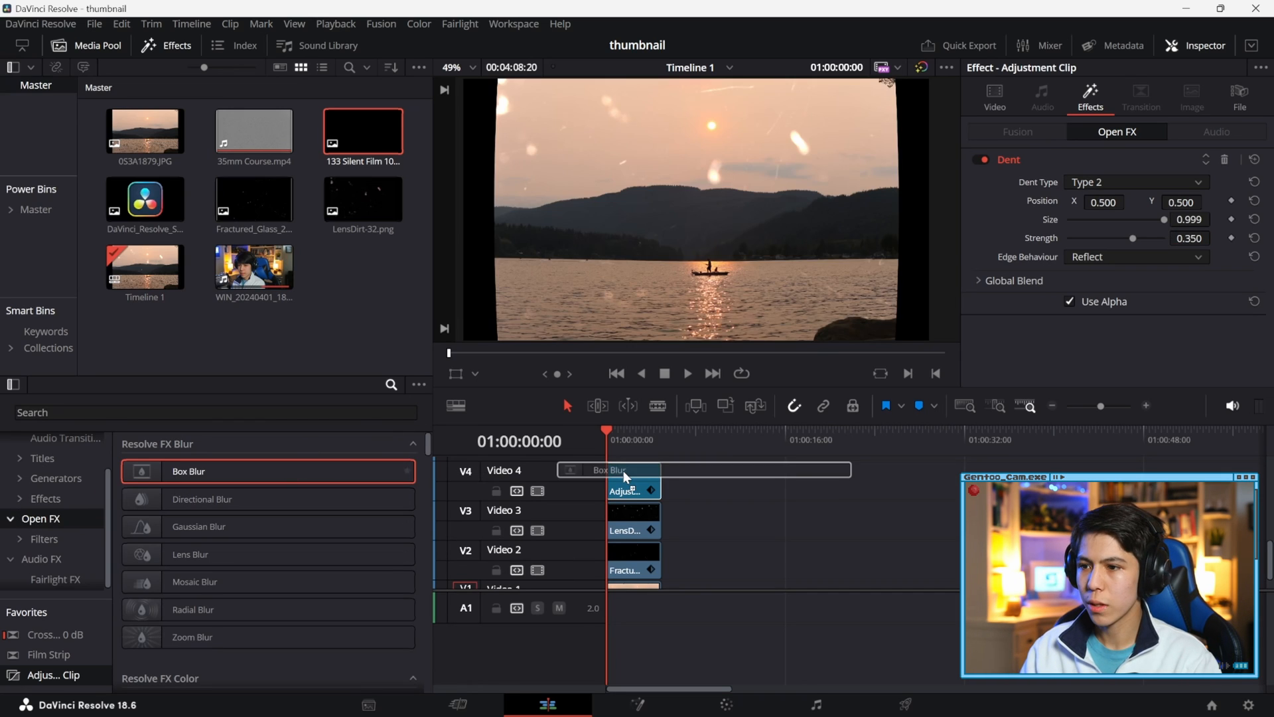
# Apply Box Blur to the adjustment clip with horizontal strength 0.12
pyautogui.moveTo(187, 470); pyautogui.dragTo(632, 479)
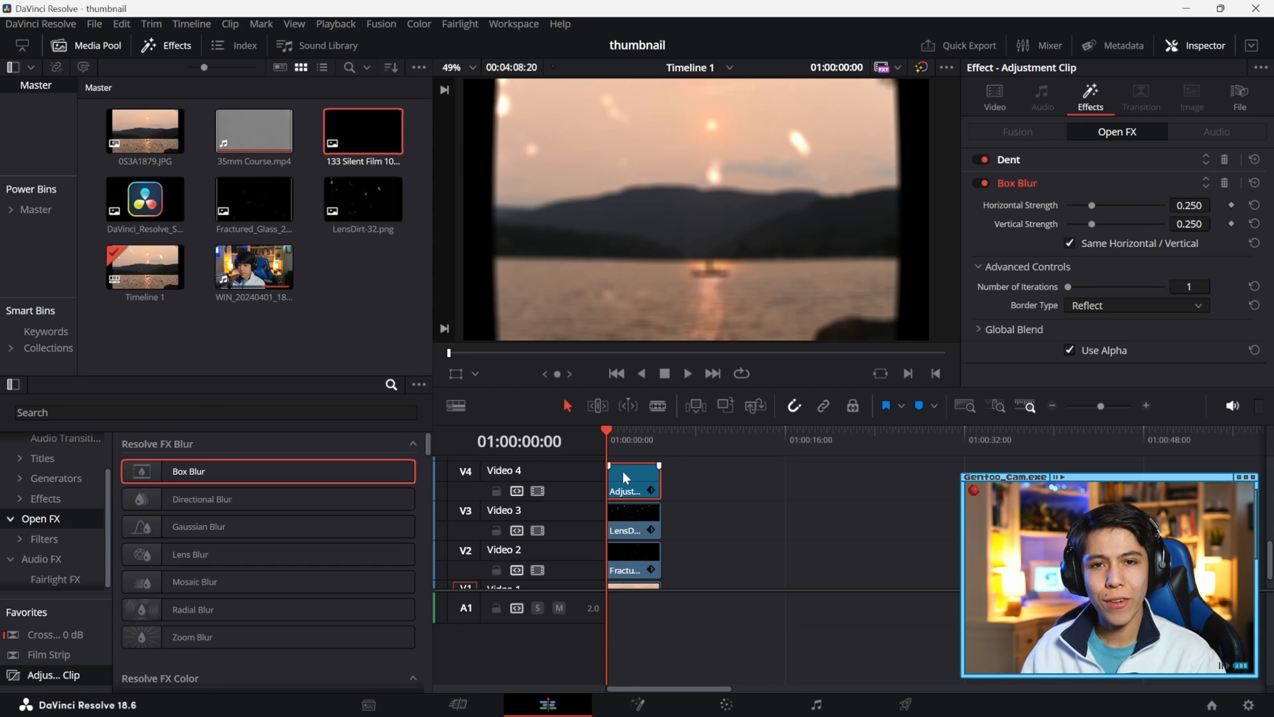
pyautogui.click(1190, 205)
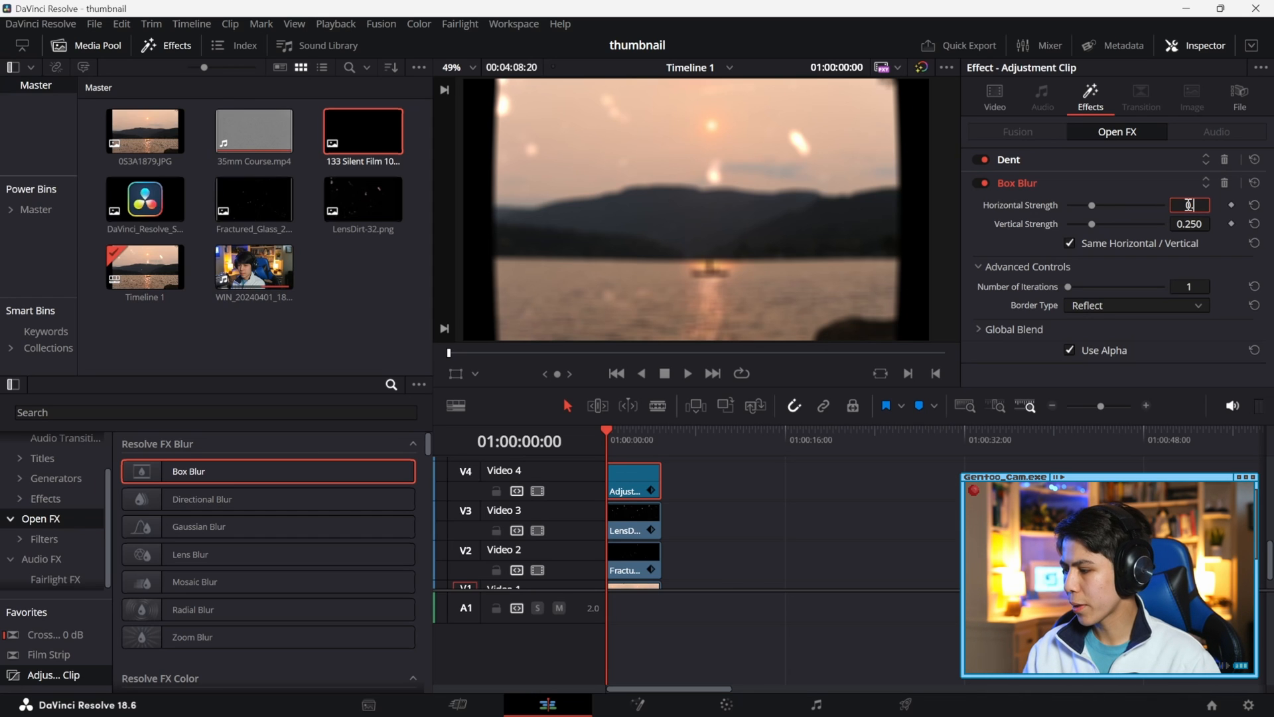
pyautogui.write('0.120')
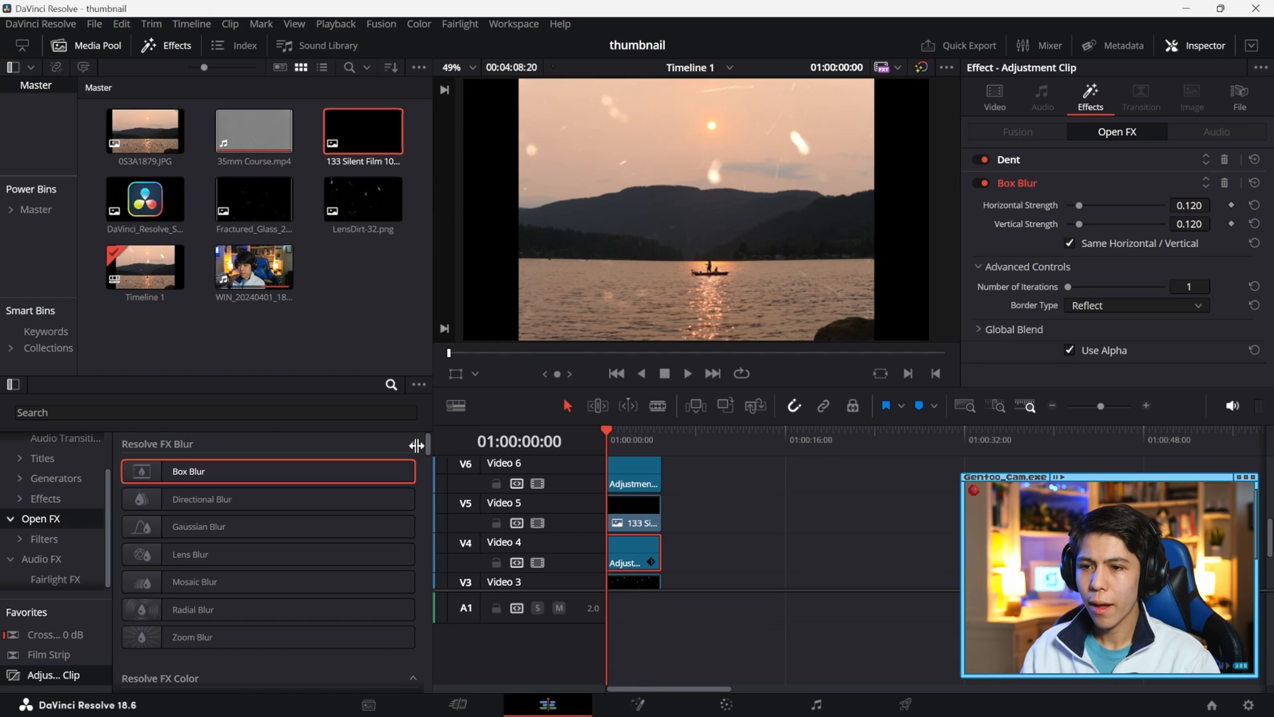
# Apply Prism Blur with blur 0.045, aberration 0.020, vignette size 0.149, sharpness 2.33 and global blend 0.868
pyautogui.write('pri')
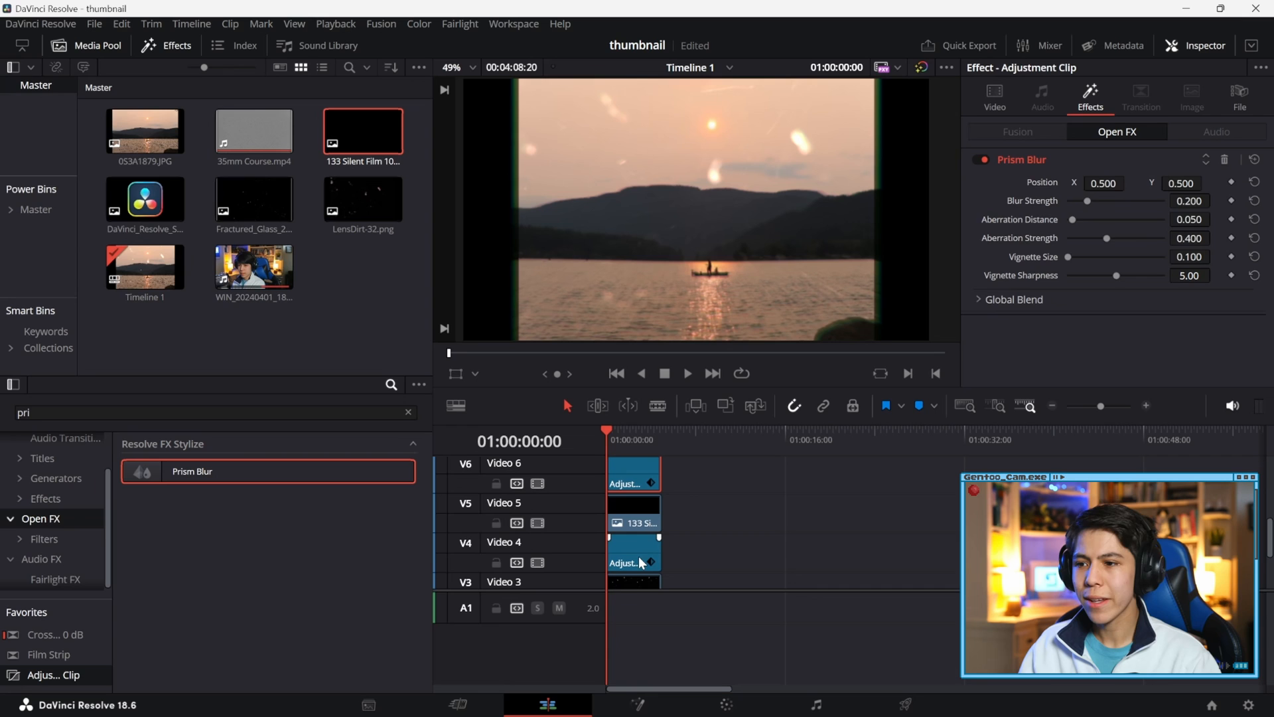
pyautogui.moveTo(501, 260)
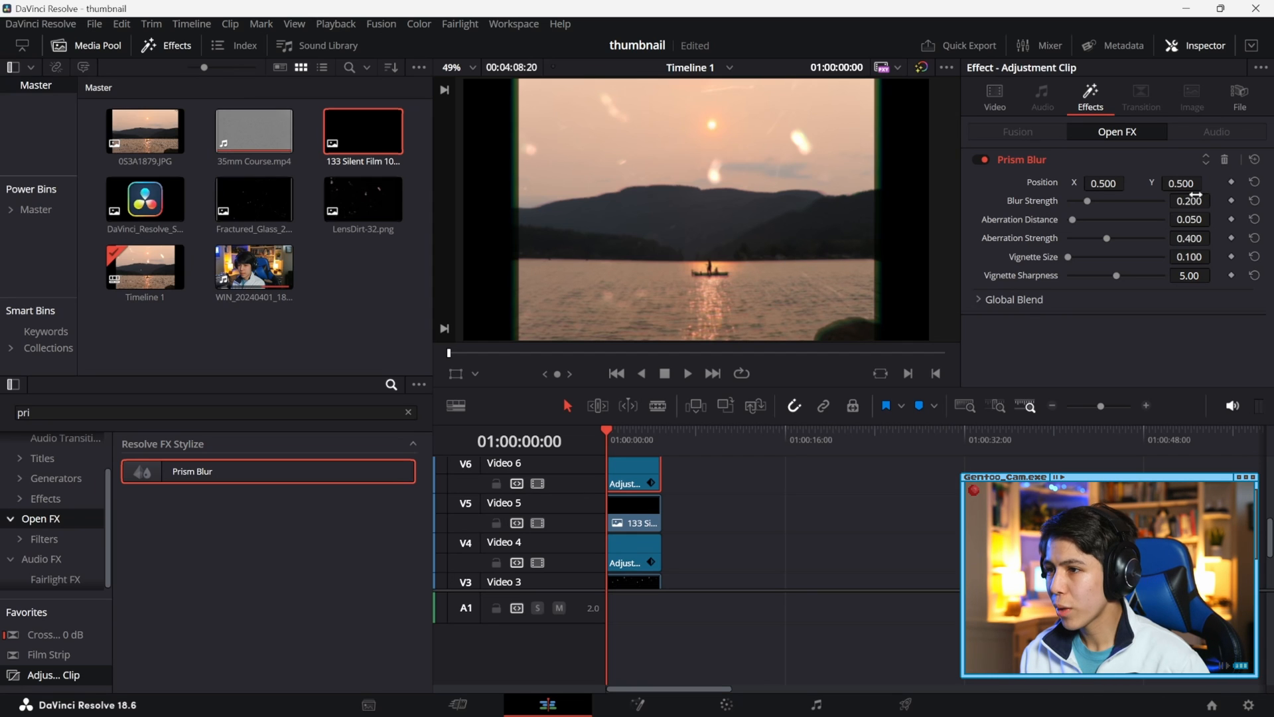
pyautogui.click(1190, 201)
pyautogui.write('0.045')
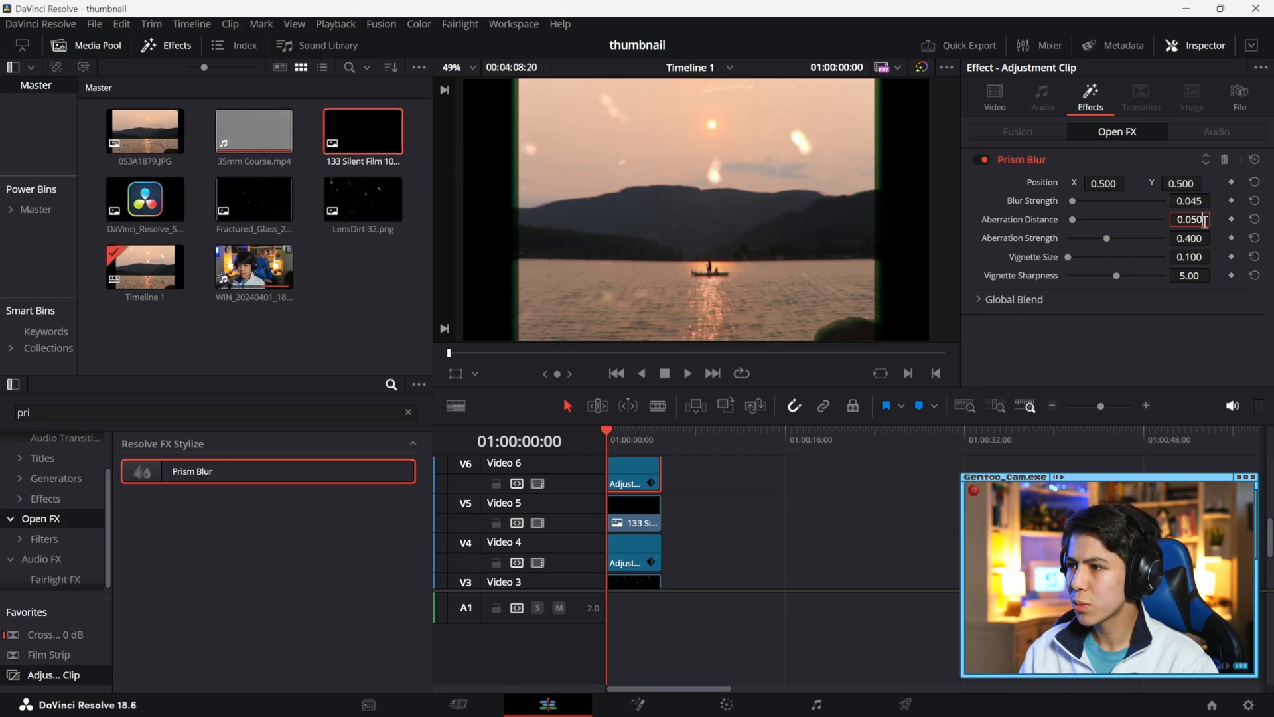
pyautogui.write('0.00')
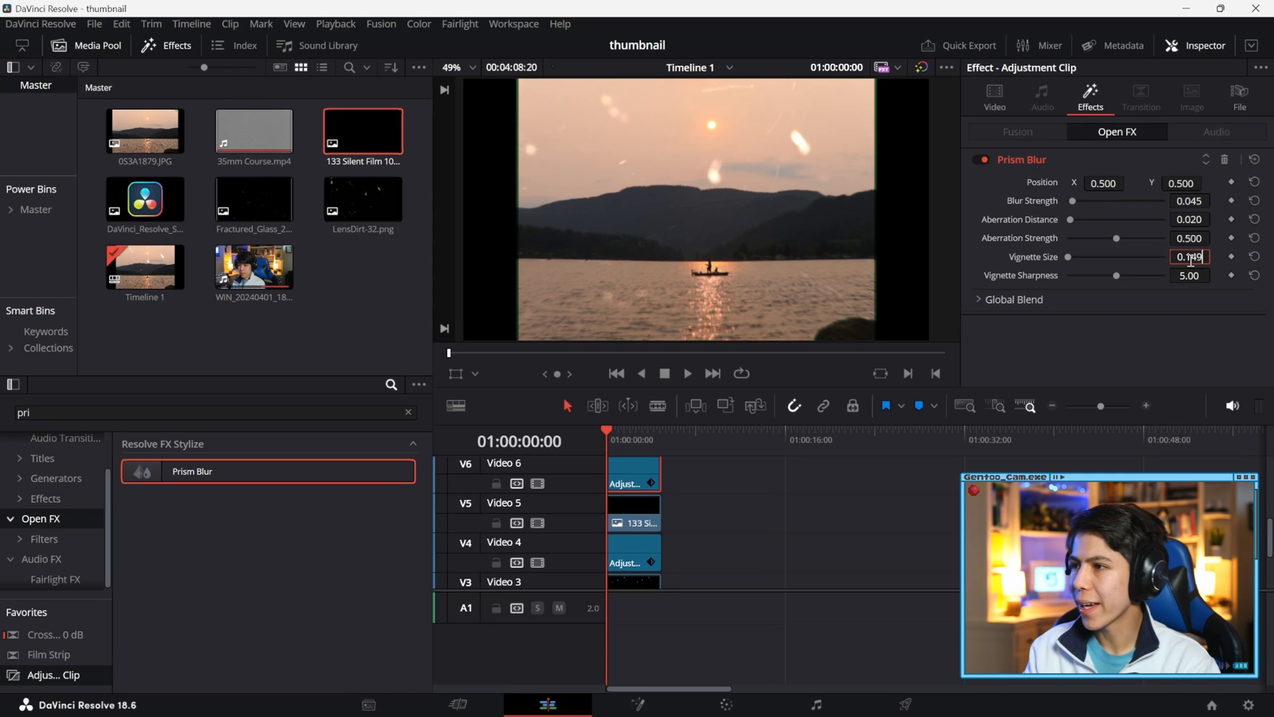
pyautogui.click(1189, 275)
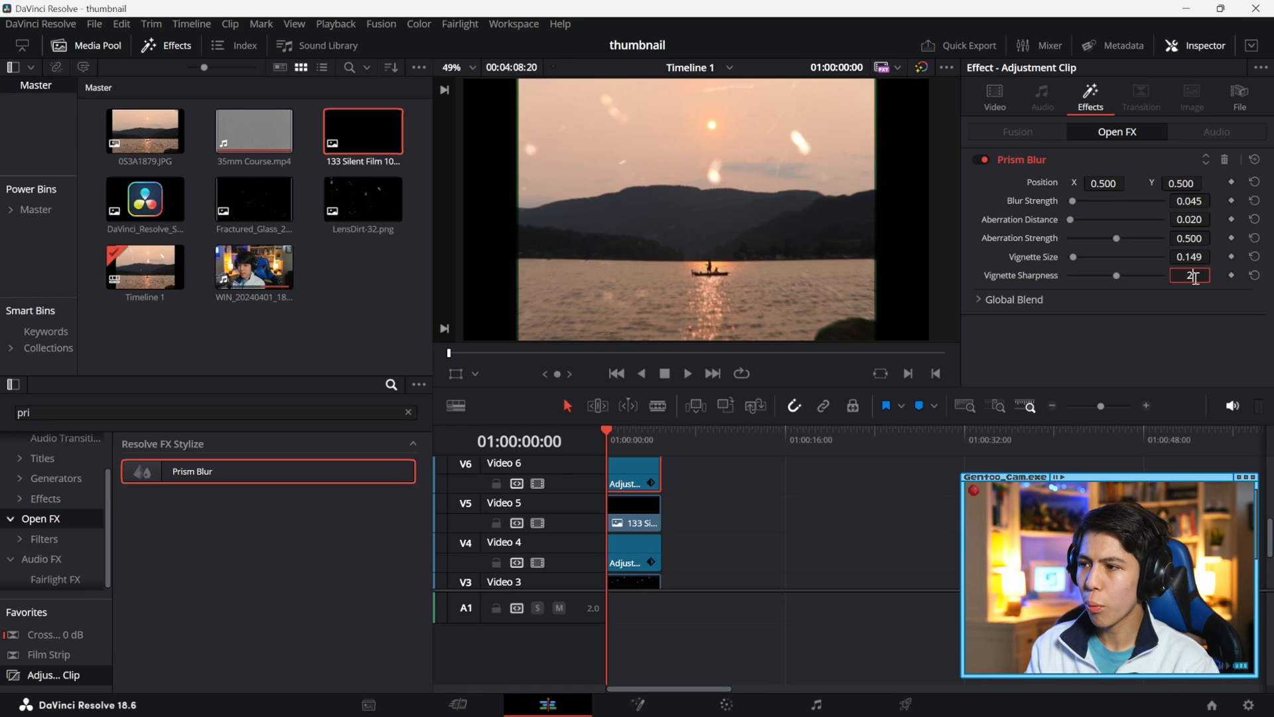
pyautogui.write('2.33')
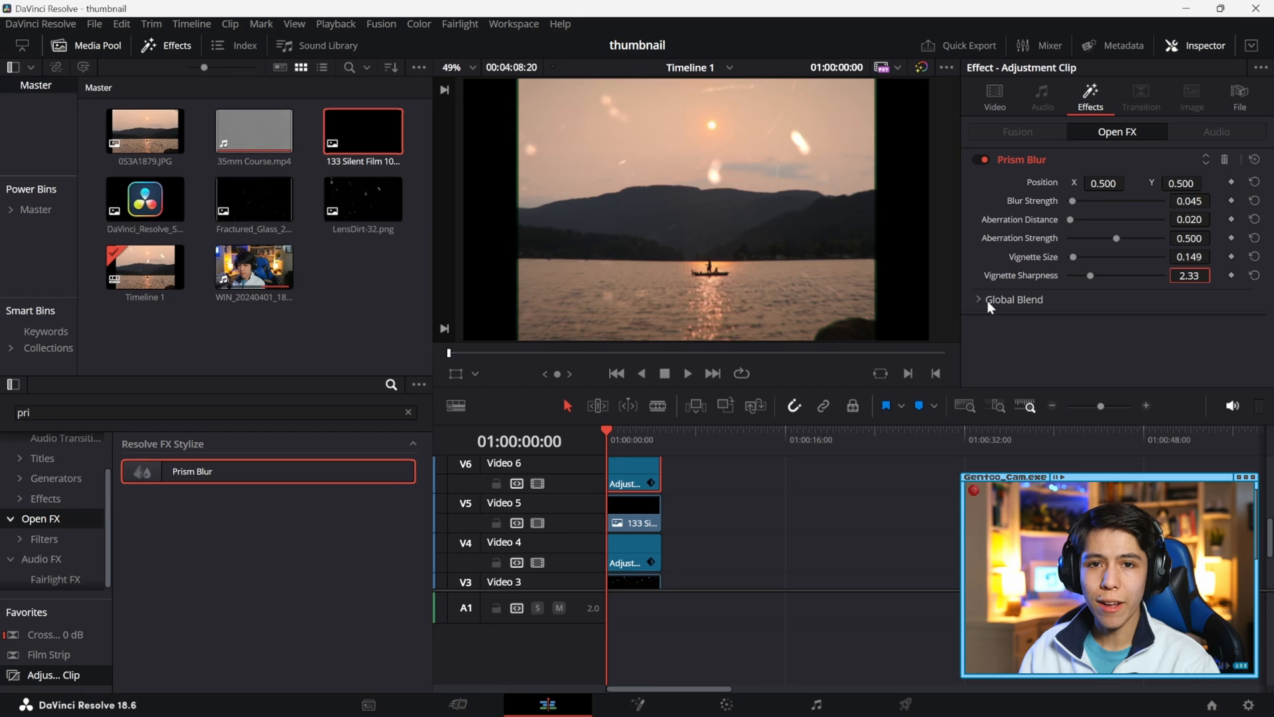
pyautogui.click(1014, 299)
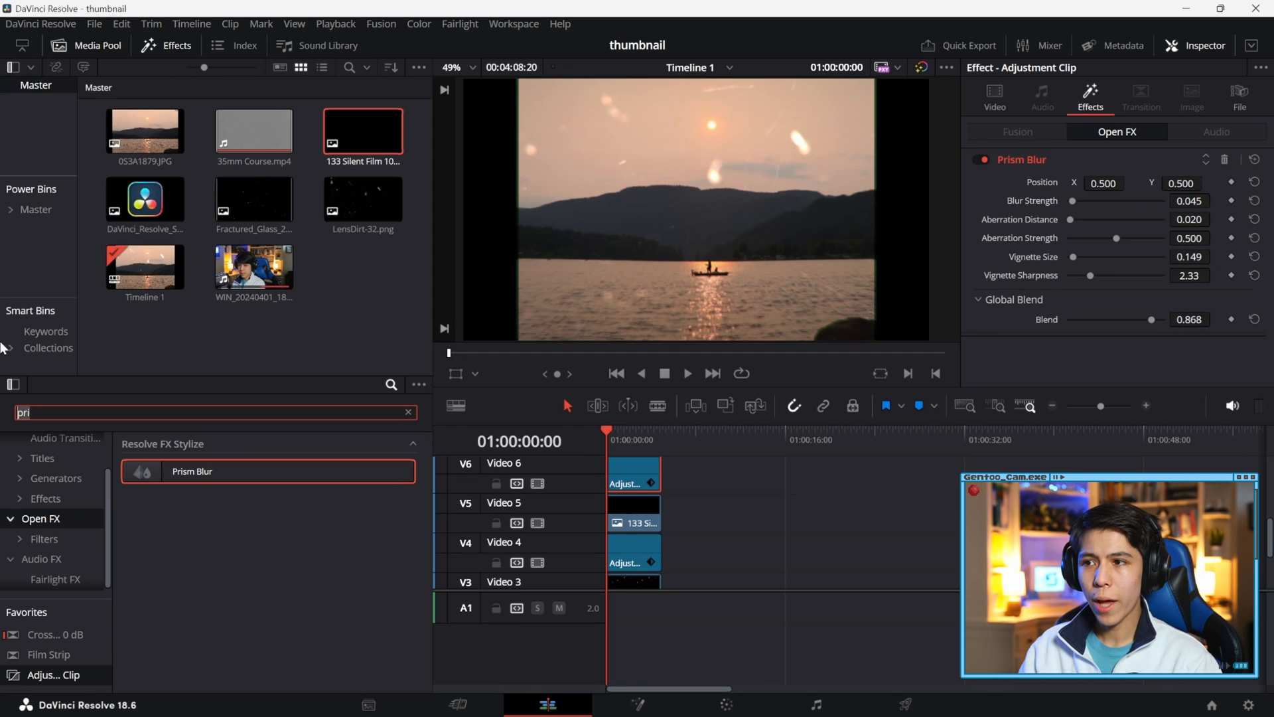
# Add Light Rays to the adjustment clip with brightness 0.180 and bright region recovery 0.767
pyautogui.write('light')
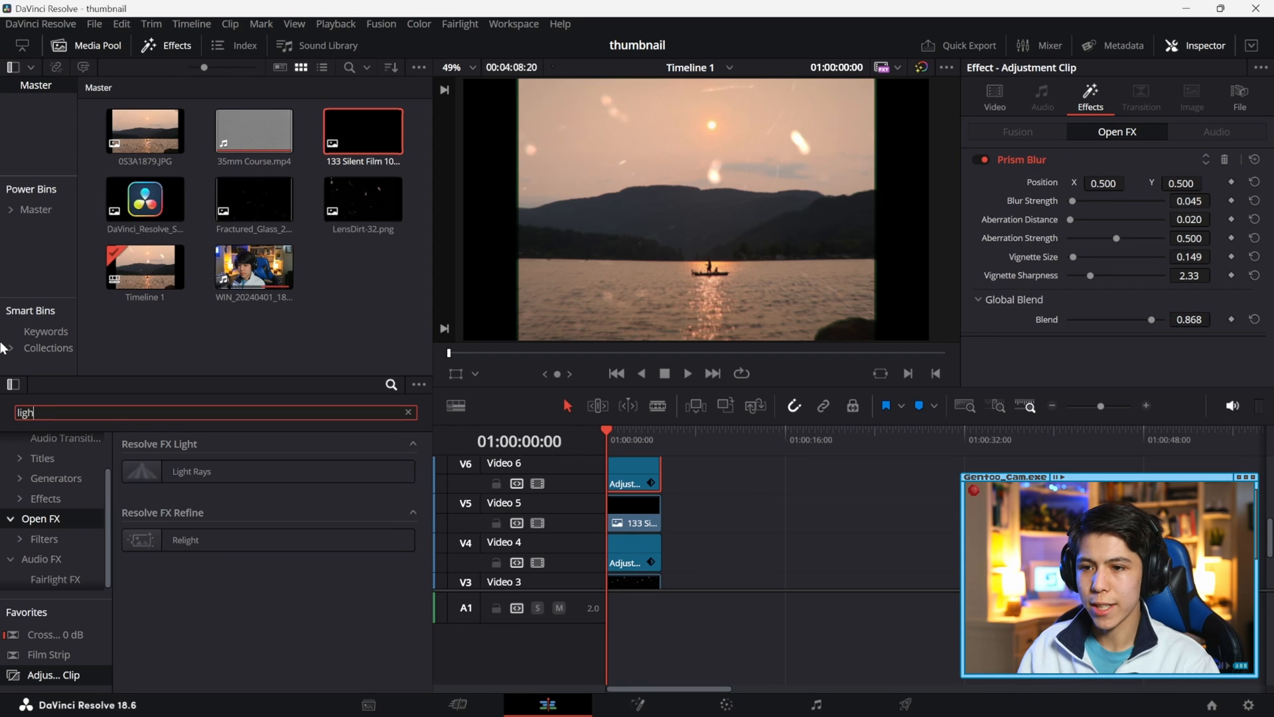
pyautogui.doubleClick(190, 471)
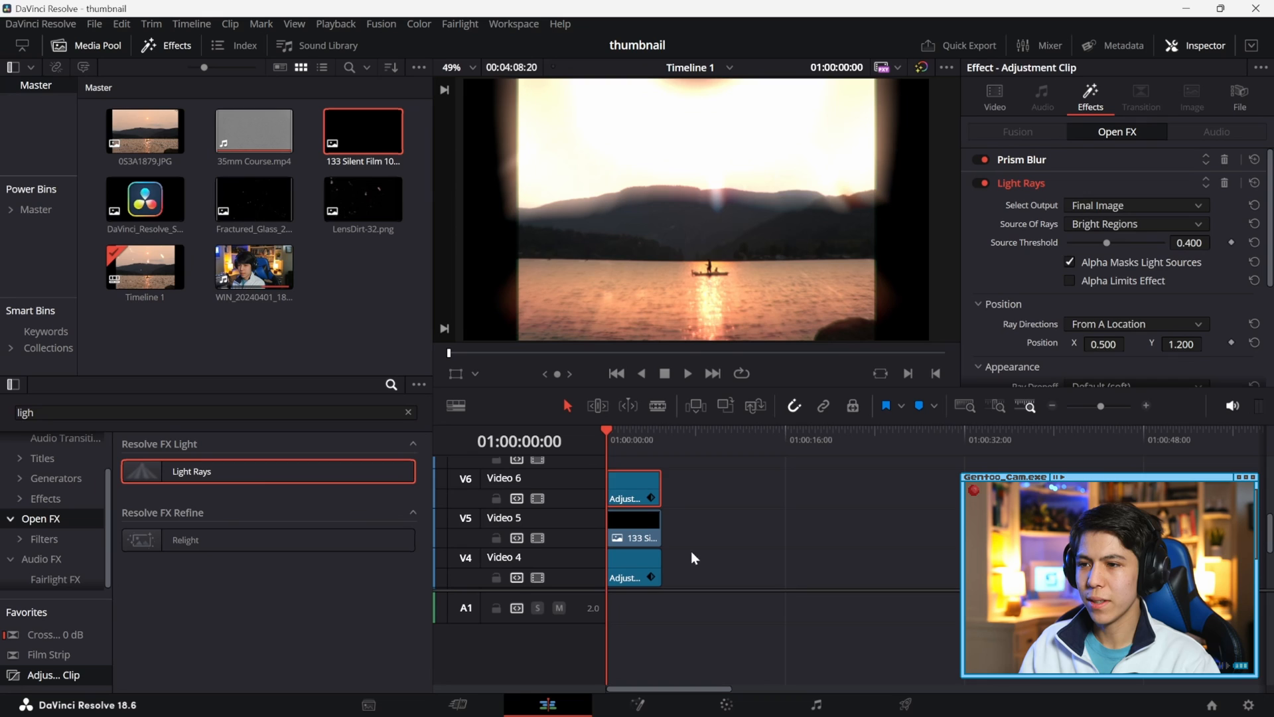
pyautogui.moveTo(679, 240)
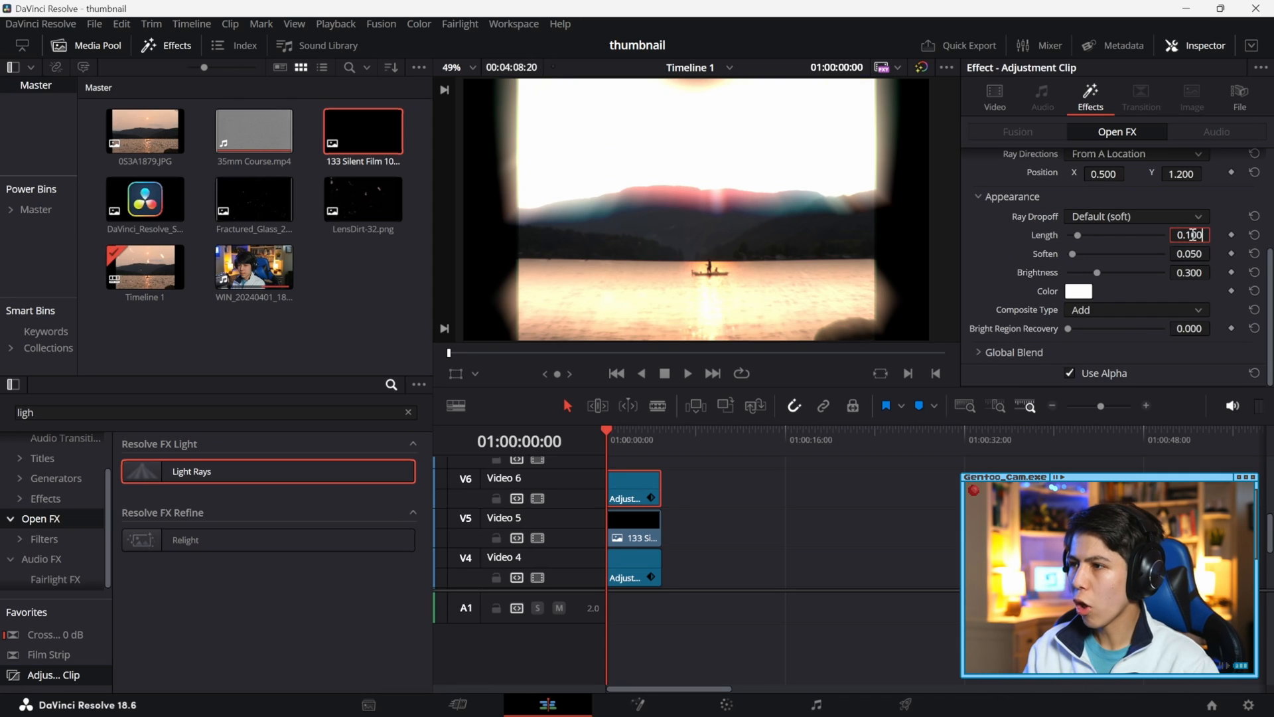
pyautogui.write('0.000')
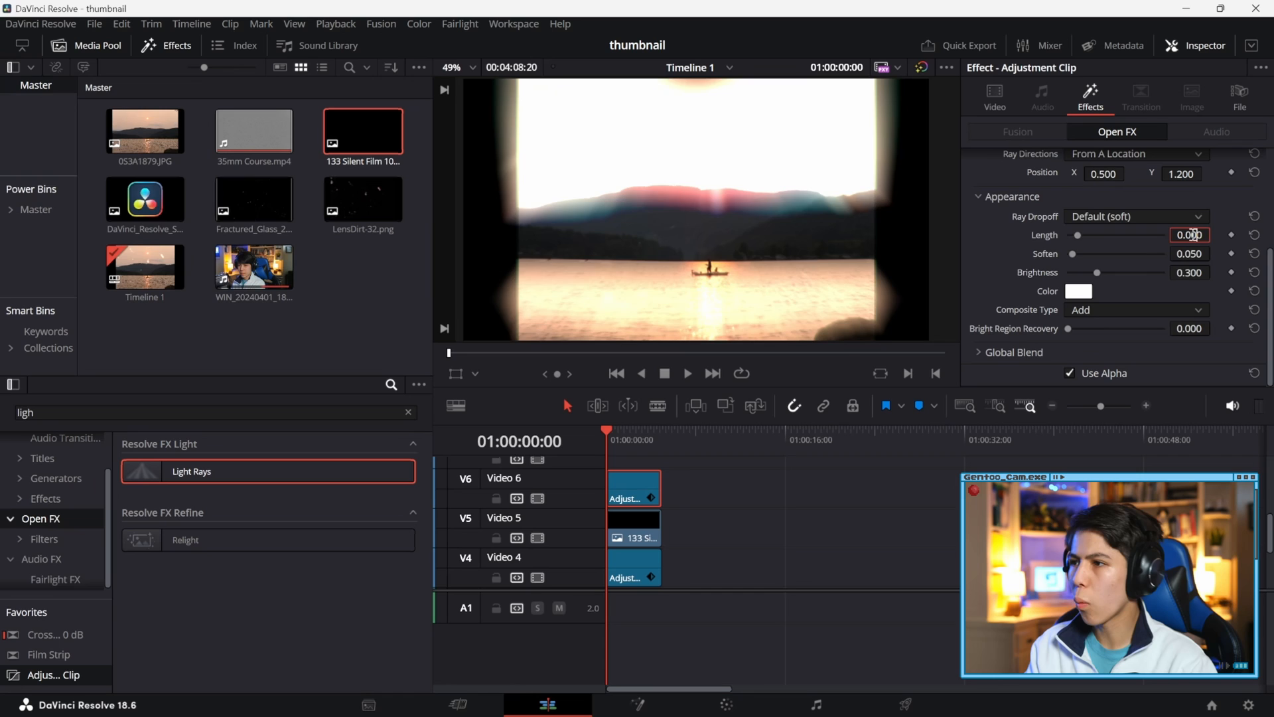
pyautogui.write('0.65')
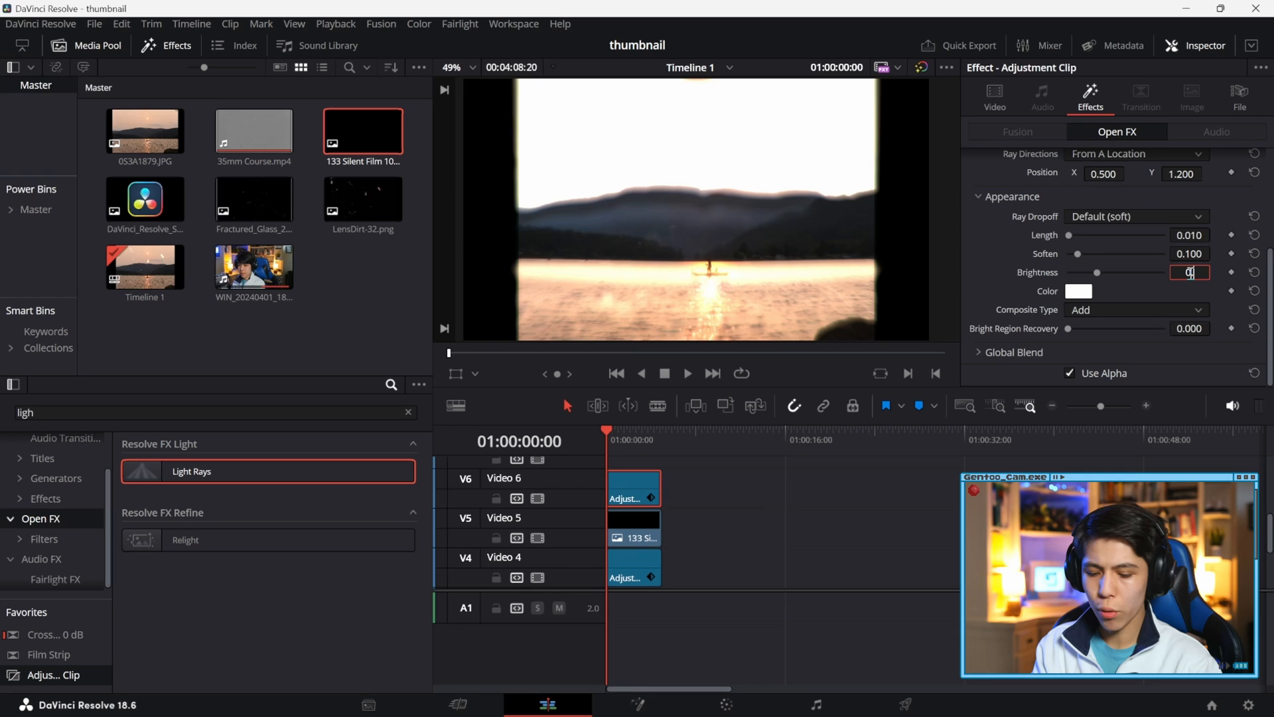
pyautogui.write('0.1')
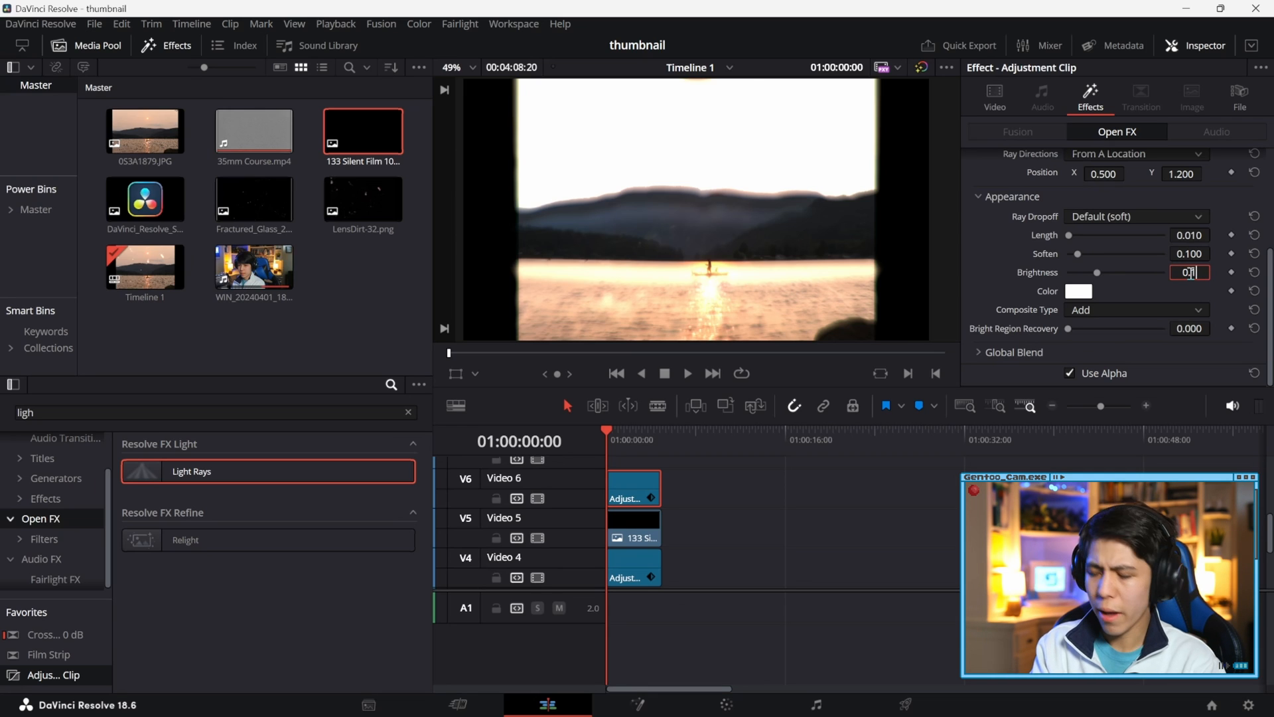
pyautogui.write('0.180')
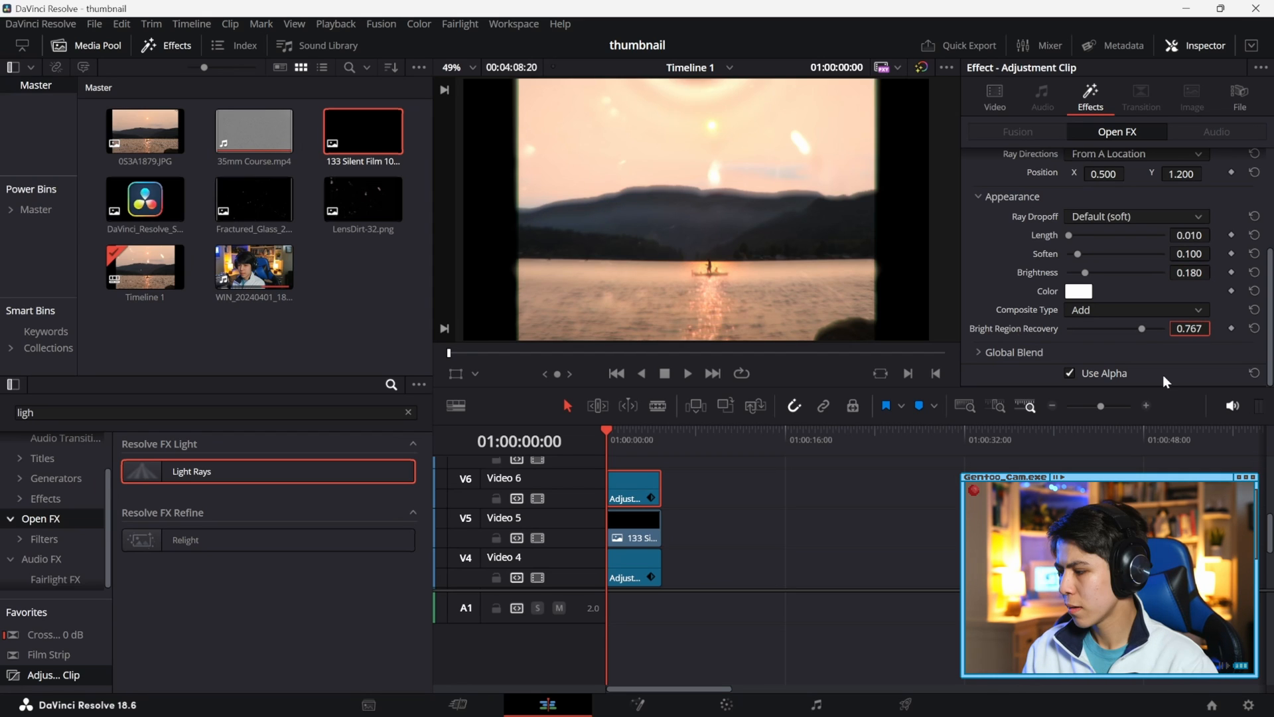
pyautogui.click(1013, 352)
pyautogui.write('fas')
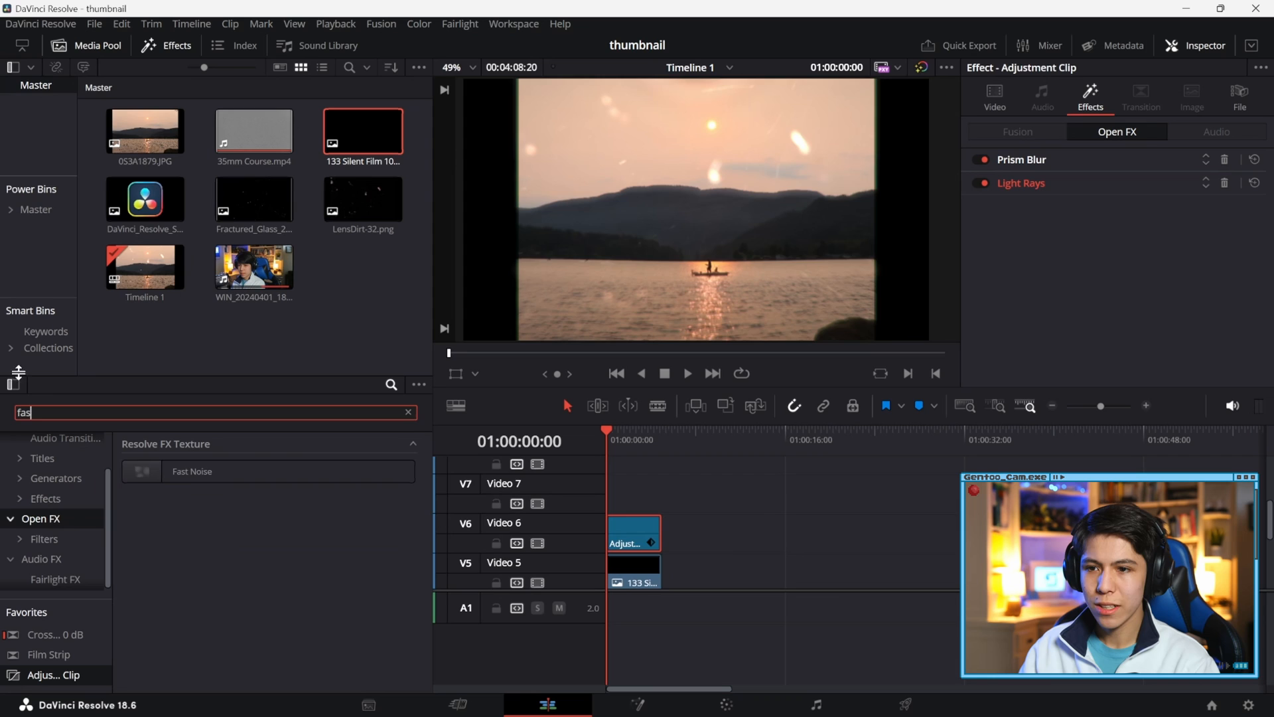
# Add Fast Noise with a lowered global blend and Darker Color composite type
pyautogui.doubleClick(192, 471)
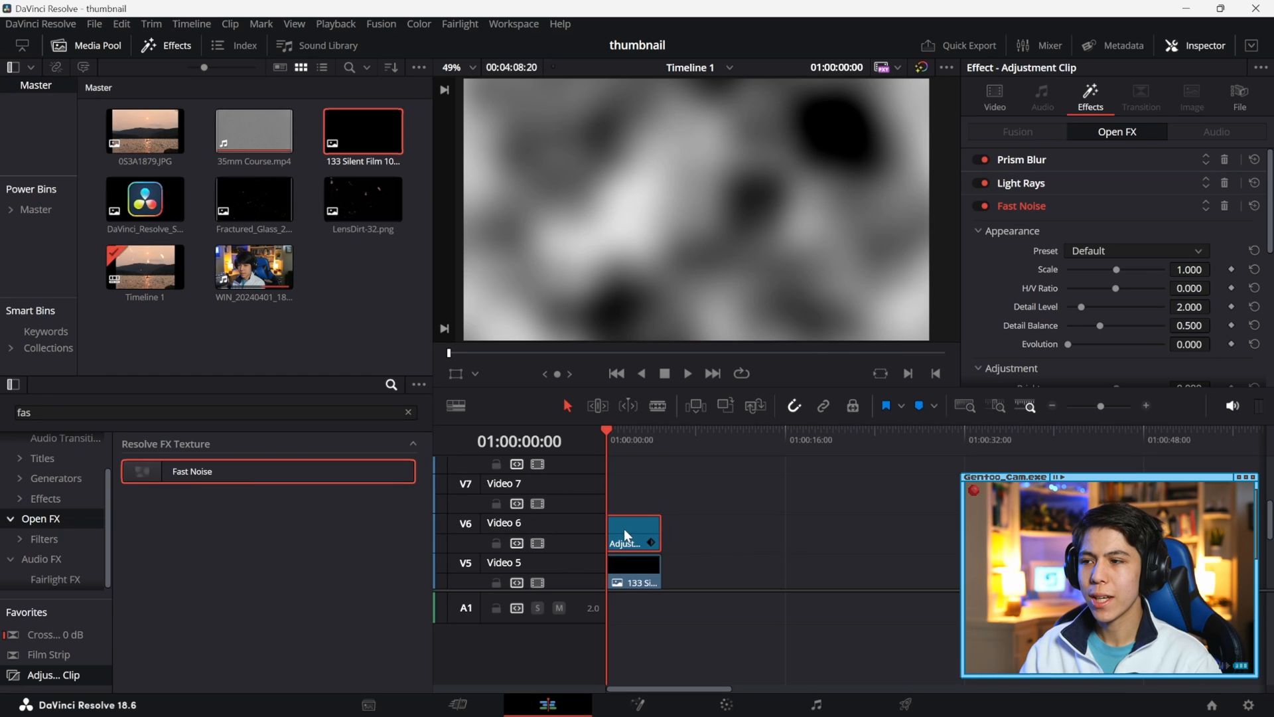
pyautogui.scroll(-3)
pyautogui.write('0.4')
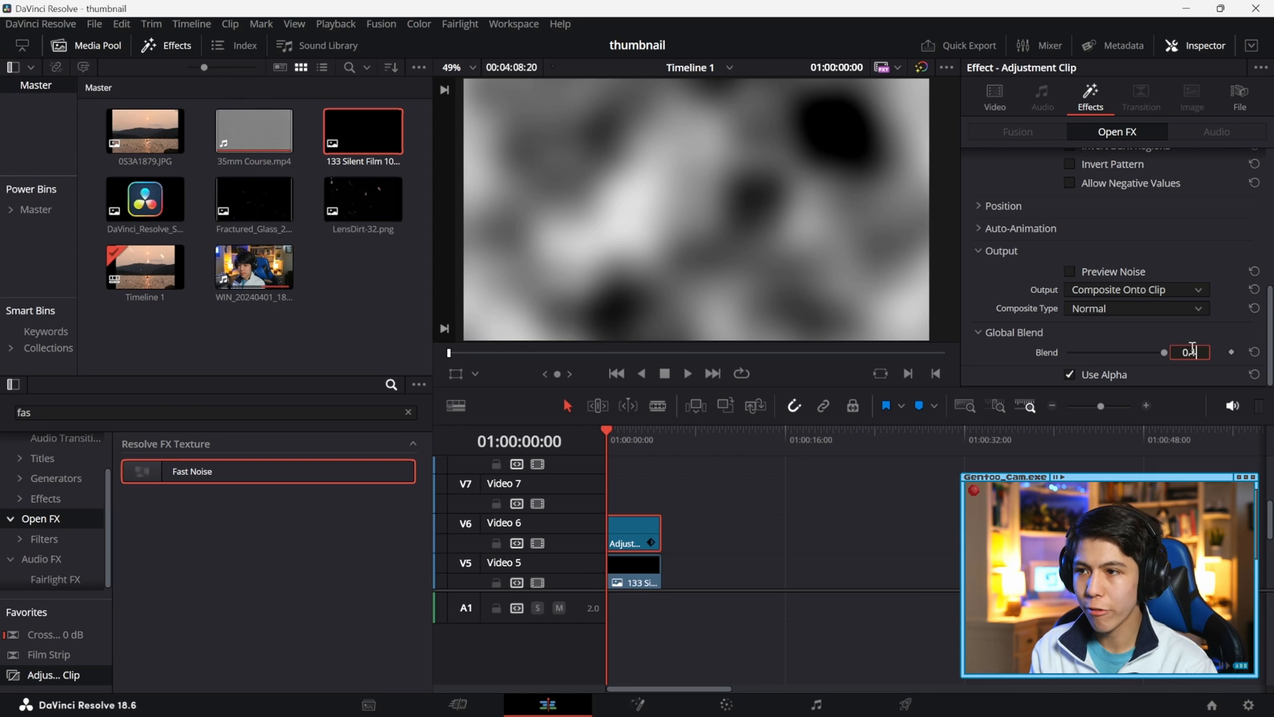
pyautogui.click(1134, 328)
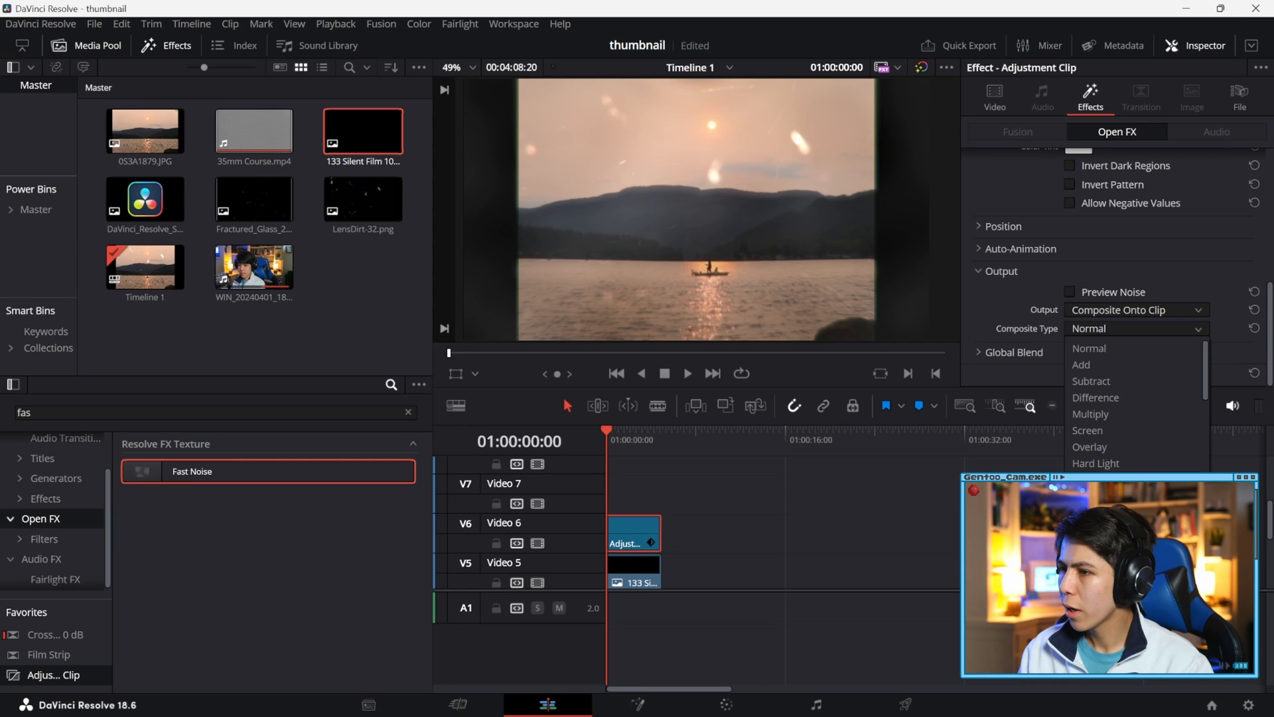
pyautogui.click(1135, 328)
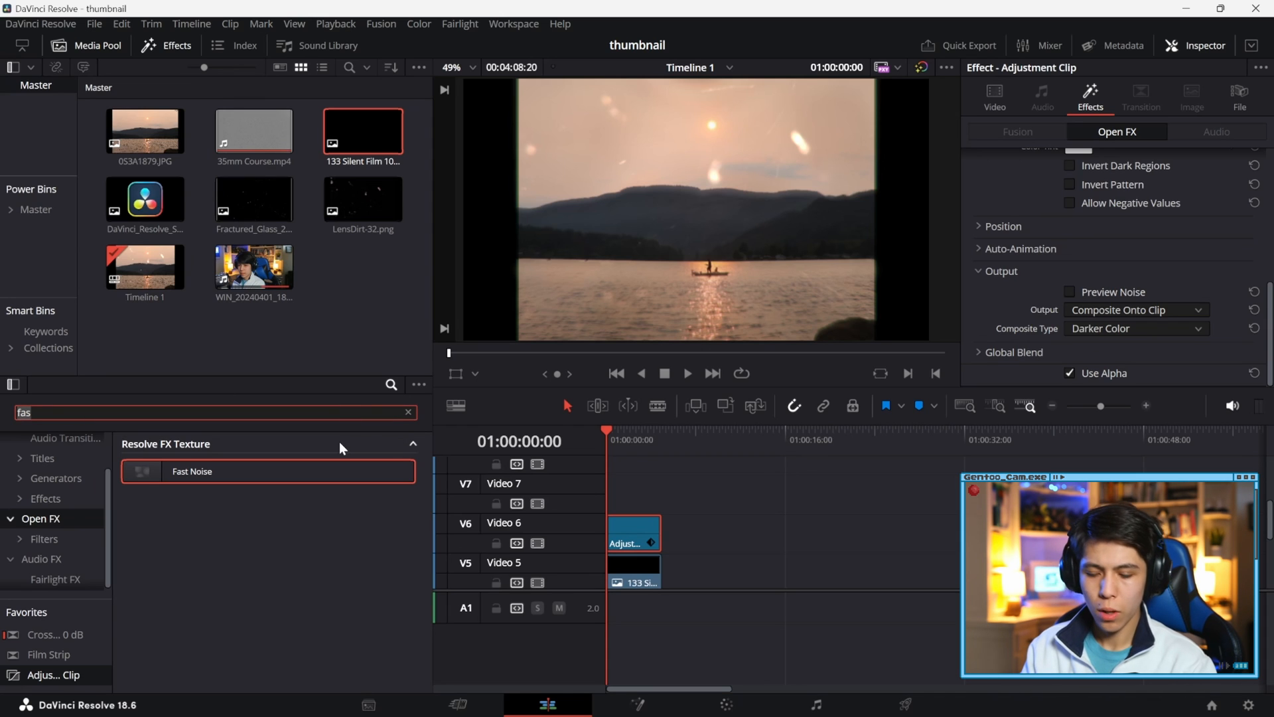
# Apply Waviness to the adjustment clip with scale 19 and strength 0.2
pyautogui.write('wav')
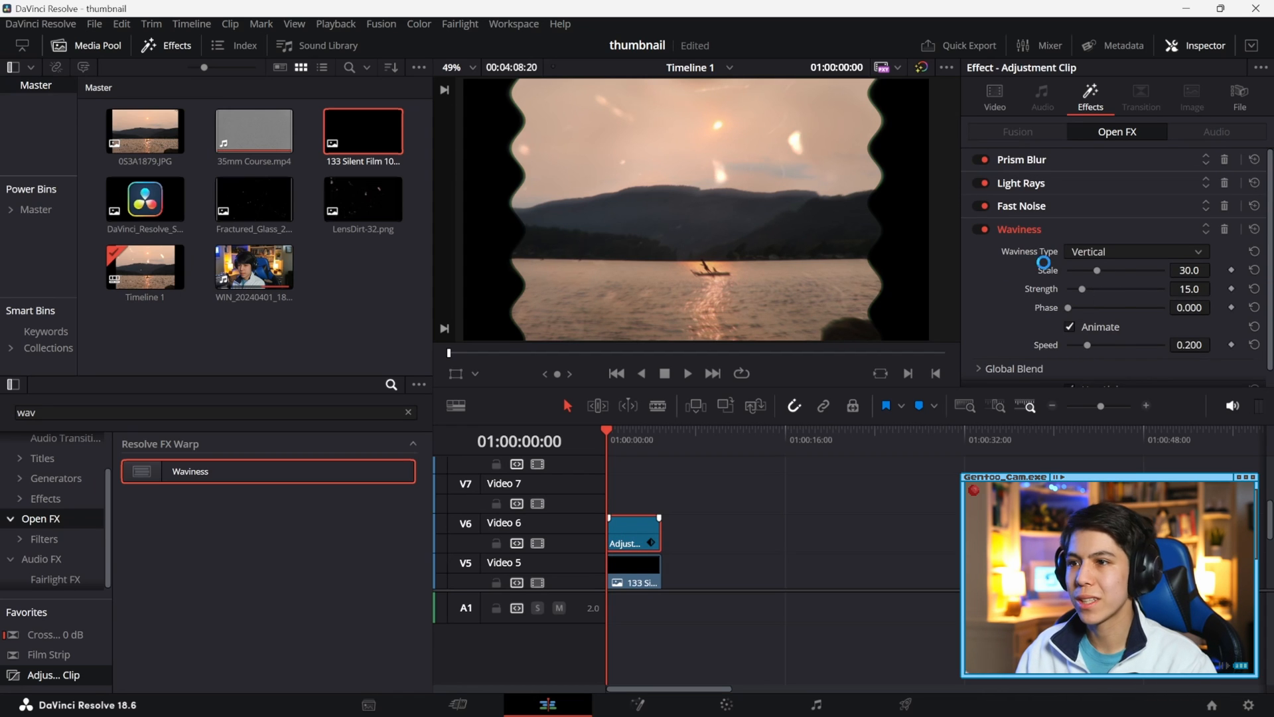
pyautogui.moveTo(1044, 270)
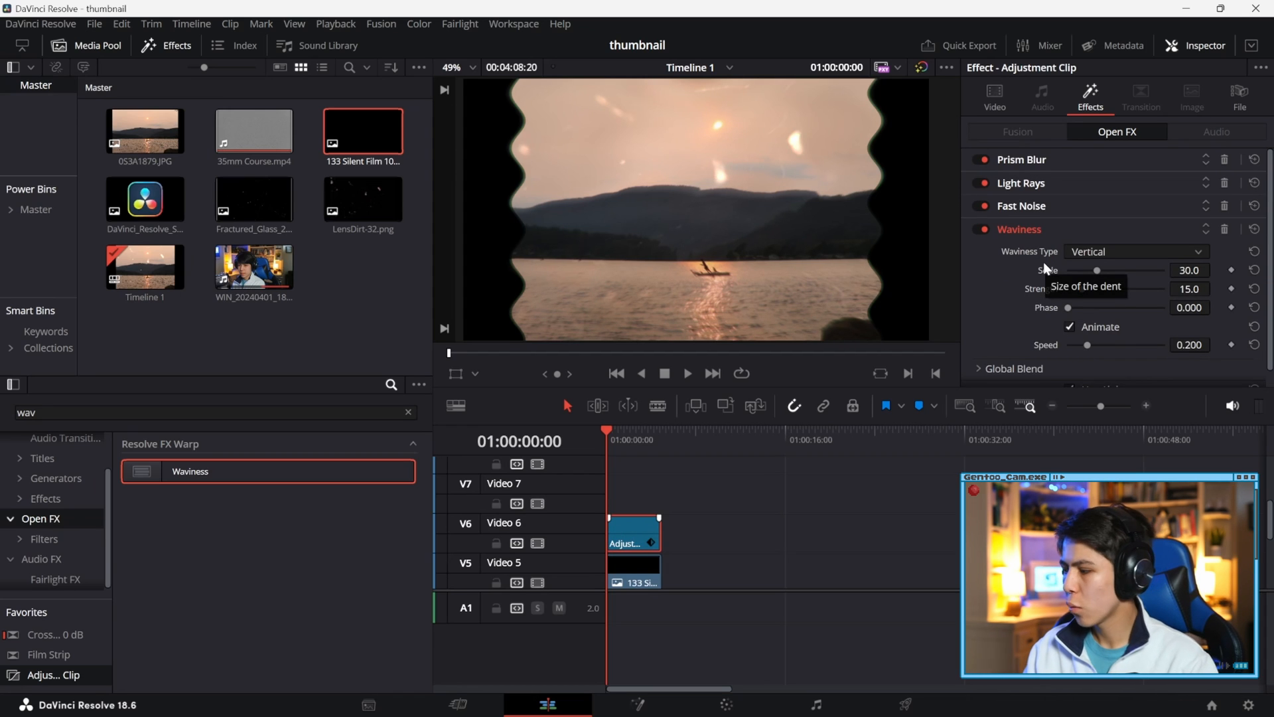
pyautogui.click(1190, 270)
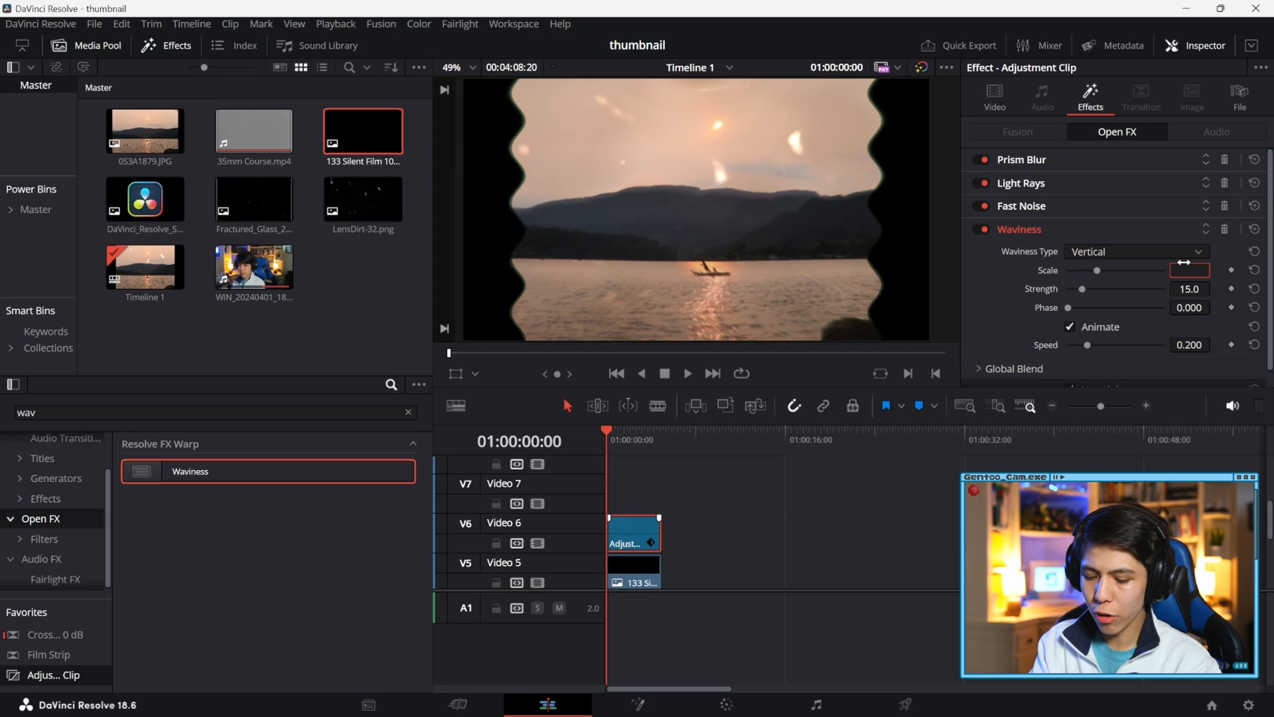
pyautogui.write('19.0')
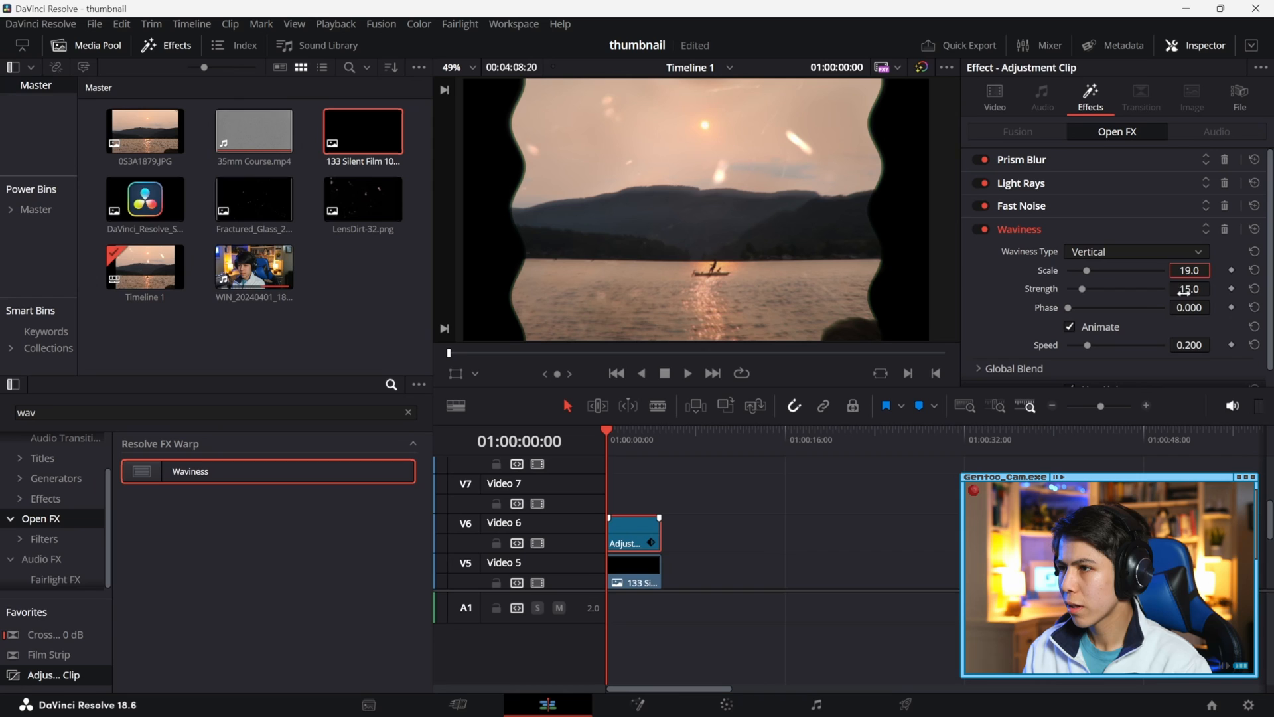
pyautogui.click(1190, 288)
pyautogui.write('0.2')
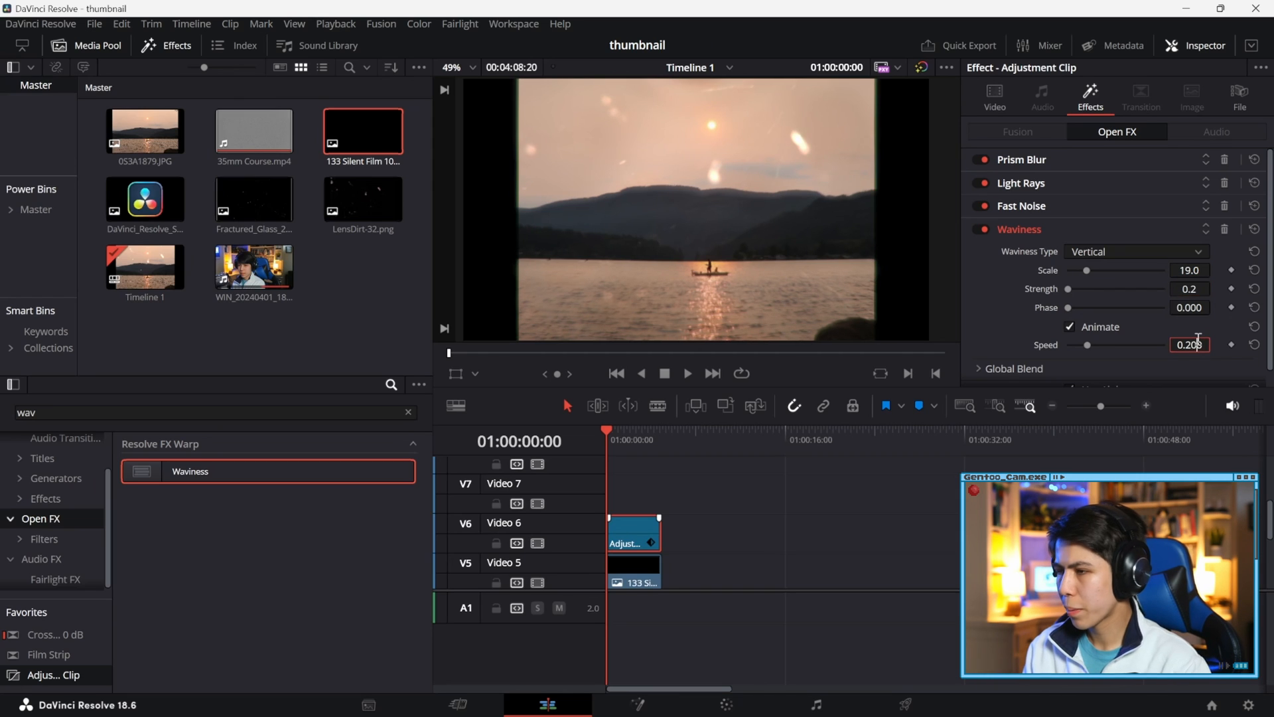
pyautogui.write('1')
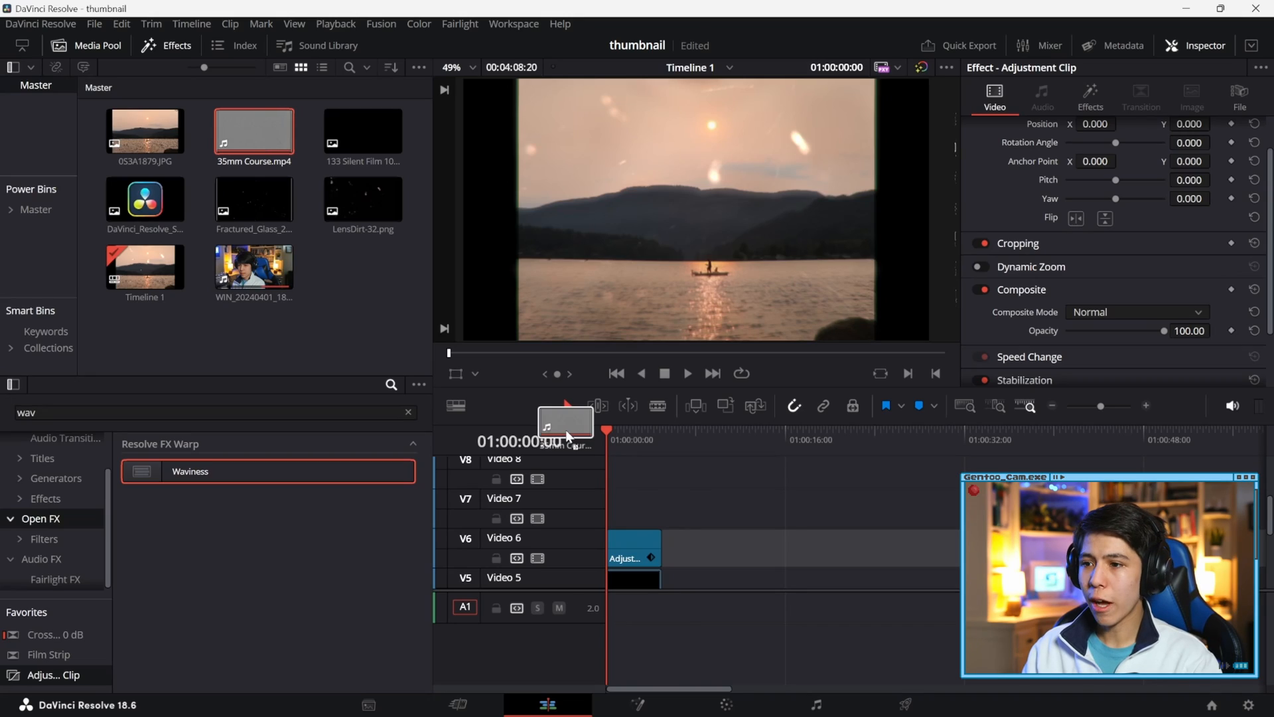
# Place 35mm Course.mp4 on Video 7 above the adjustment clip with its audio on A1
pyautogui.moveTo(255, 130); pyautogui.dragTo(640, 504)
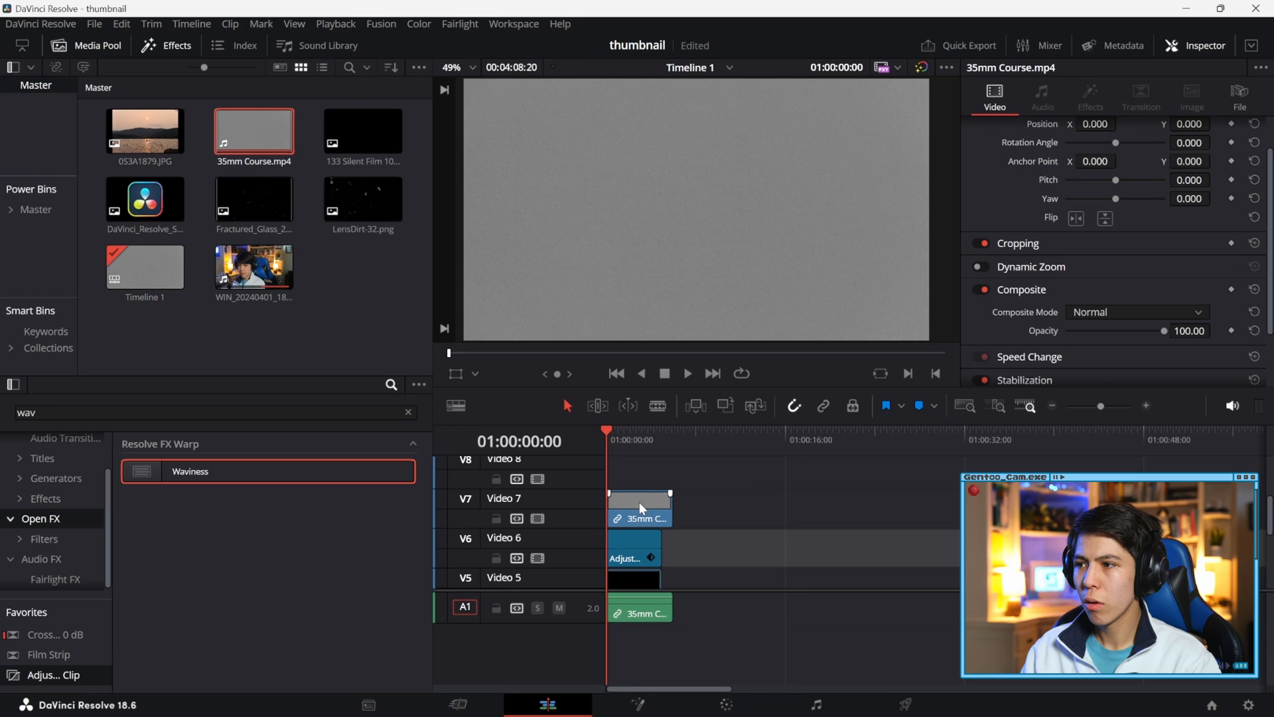
pyautogui.click(1138, 312)
pyautogui.write('col')
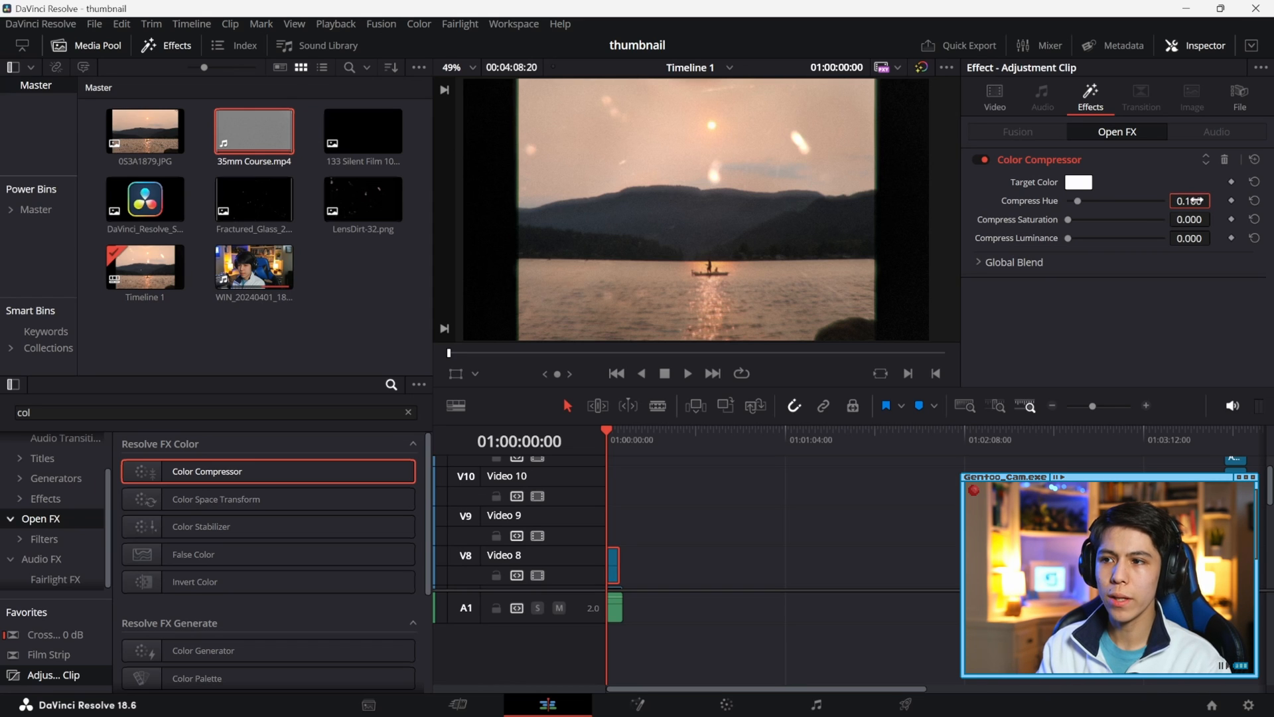
# Set the Color Compressor's Compress Saturation value to 0.100
pyautogui.click(1188, 219)
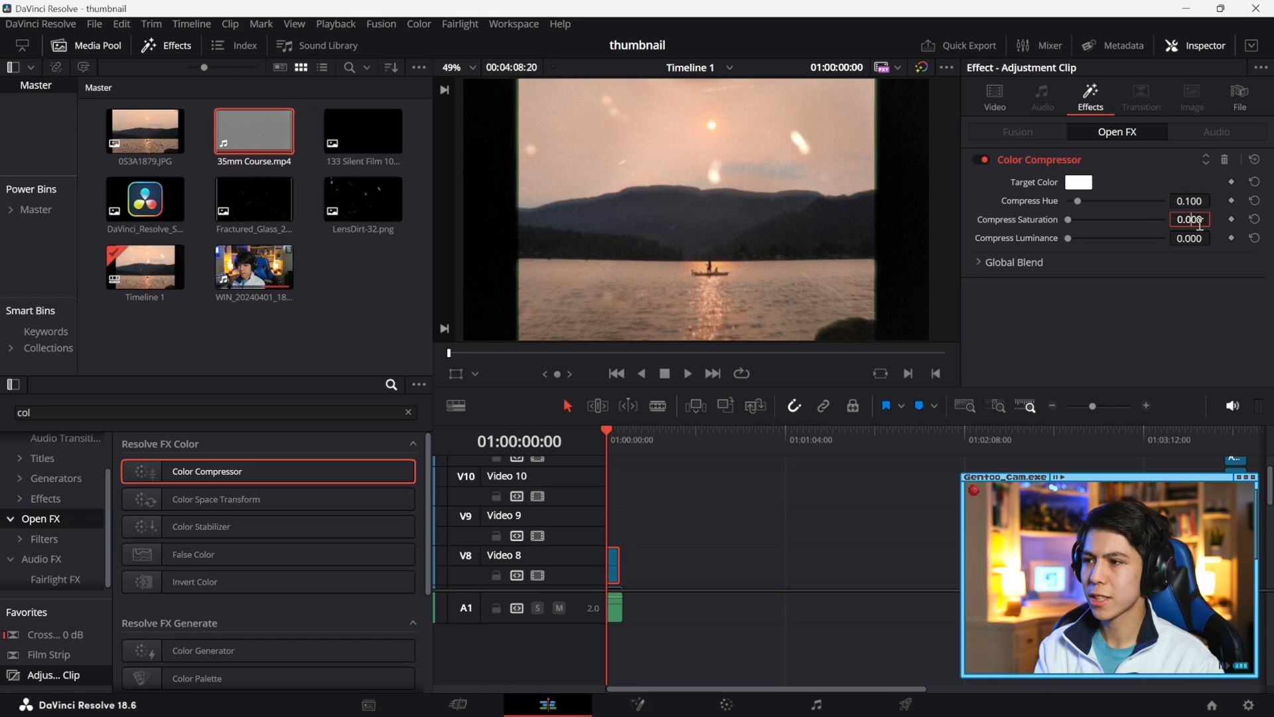
pyautogui.write('0.100')
pyautogui.click(212, 412)
pyautogui.write('j')
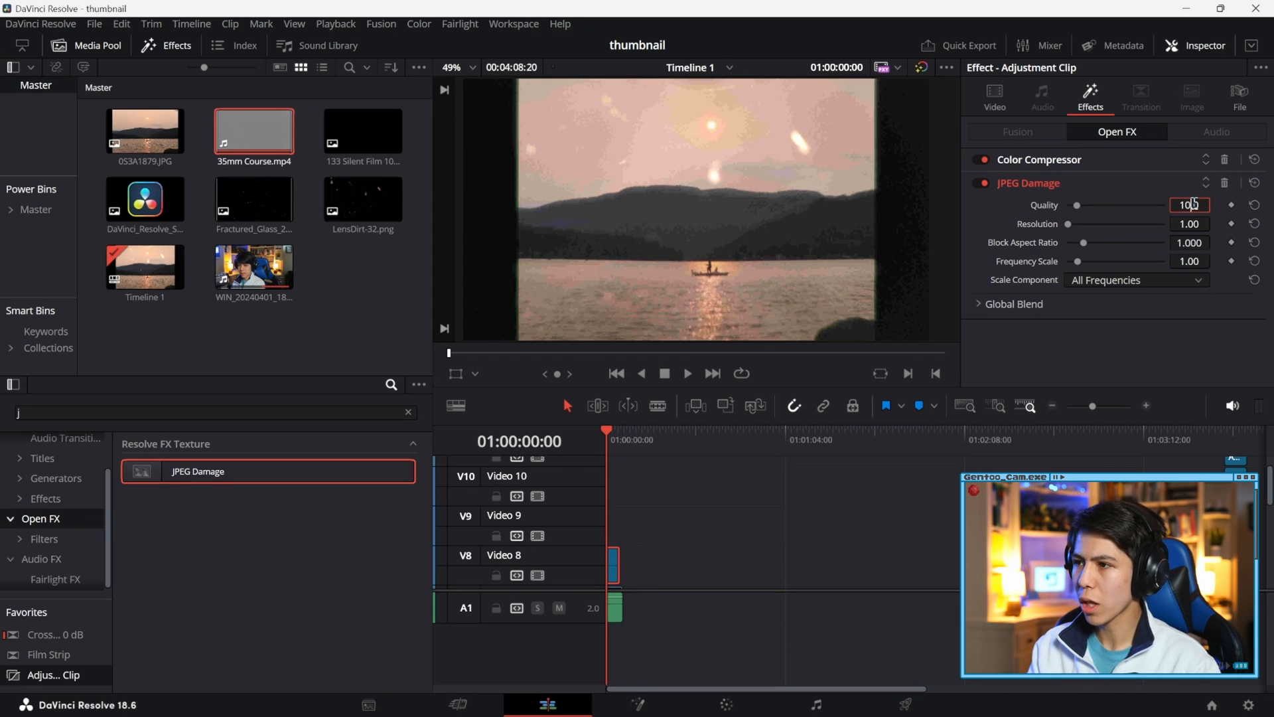
# Lower JPEG Damage quality to 25 and reveal its blend settings
pyautogui.moveTo(1078, 205); pyautogui.dragTo(1092, 205)
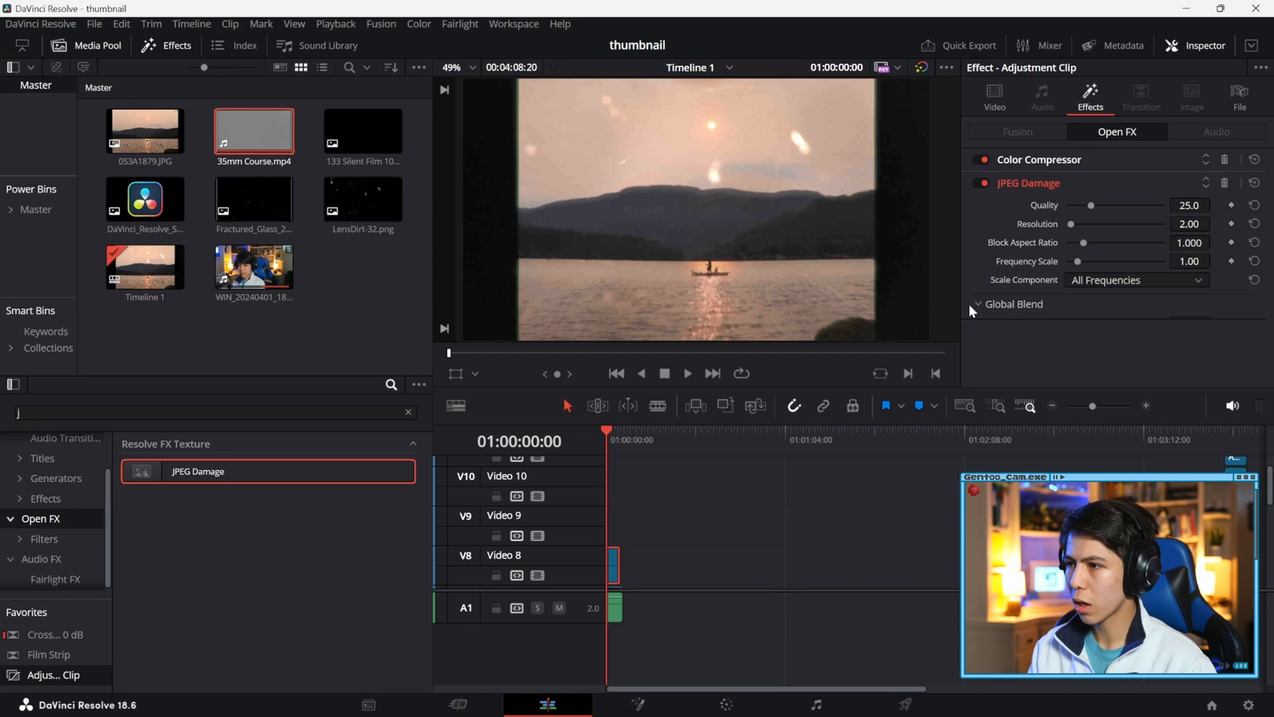
pyautogui.click(1015, 304)
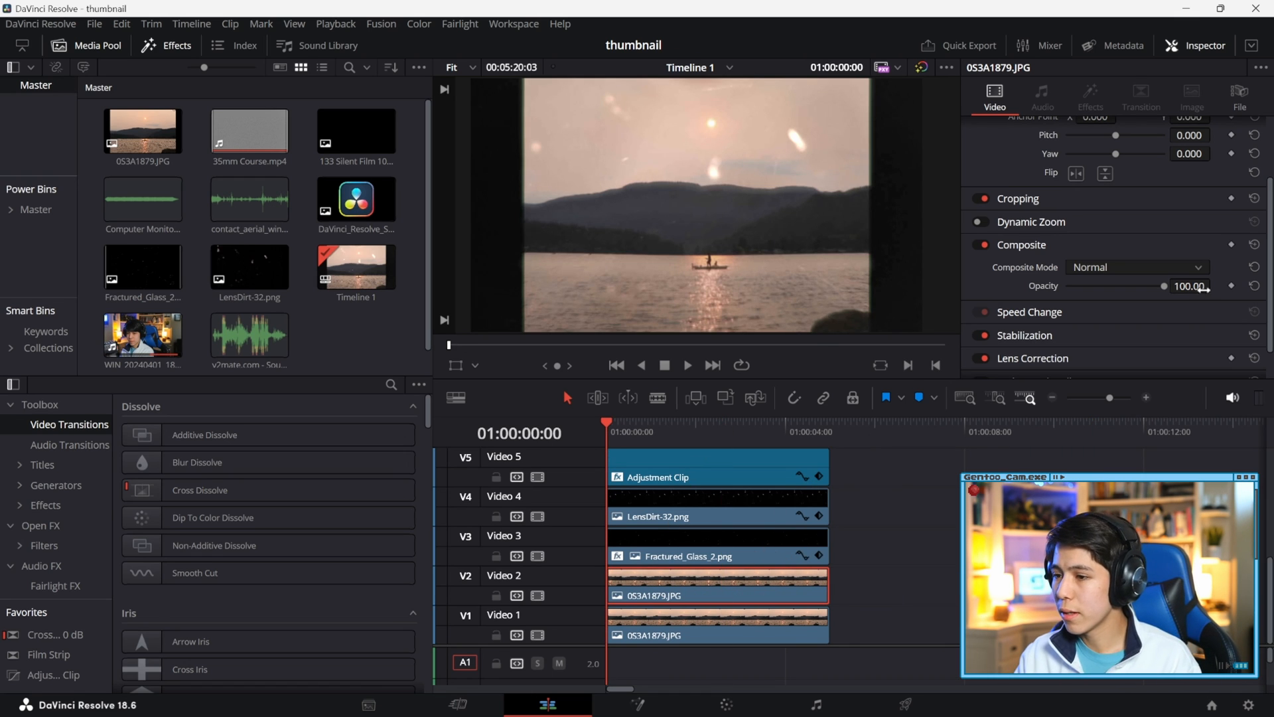
# Select the 053A1879.JPG clip on Video 2 to show its Normal composite settings
pyautogui.click(1189, 286)
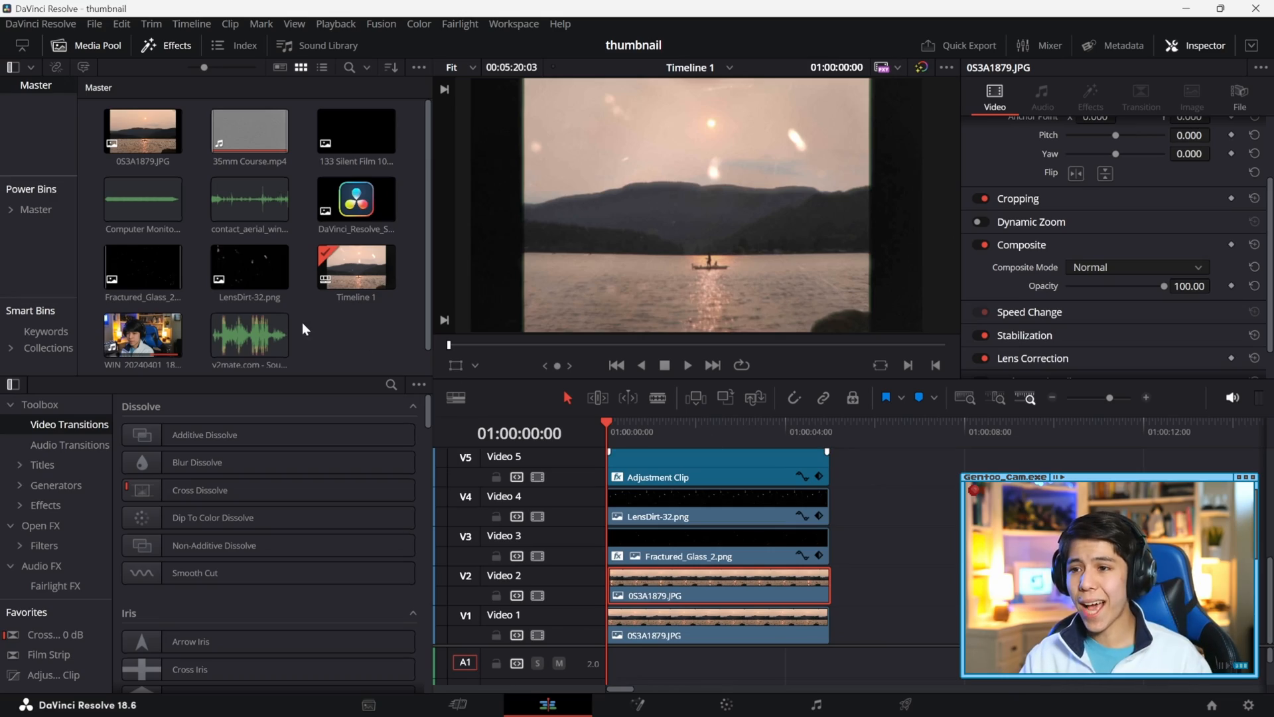
# Drop the monitor tone and two wind recordings onto audio tracks A1, A2 and A3
pyautogui.moveTo(142, 199); pyautogui.dragTo(625, 634)
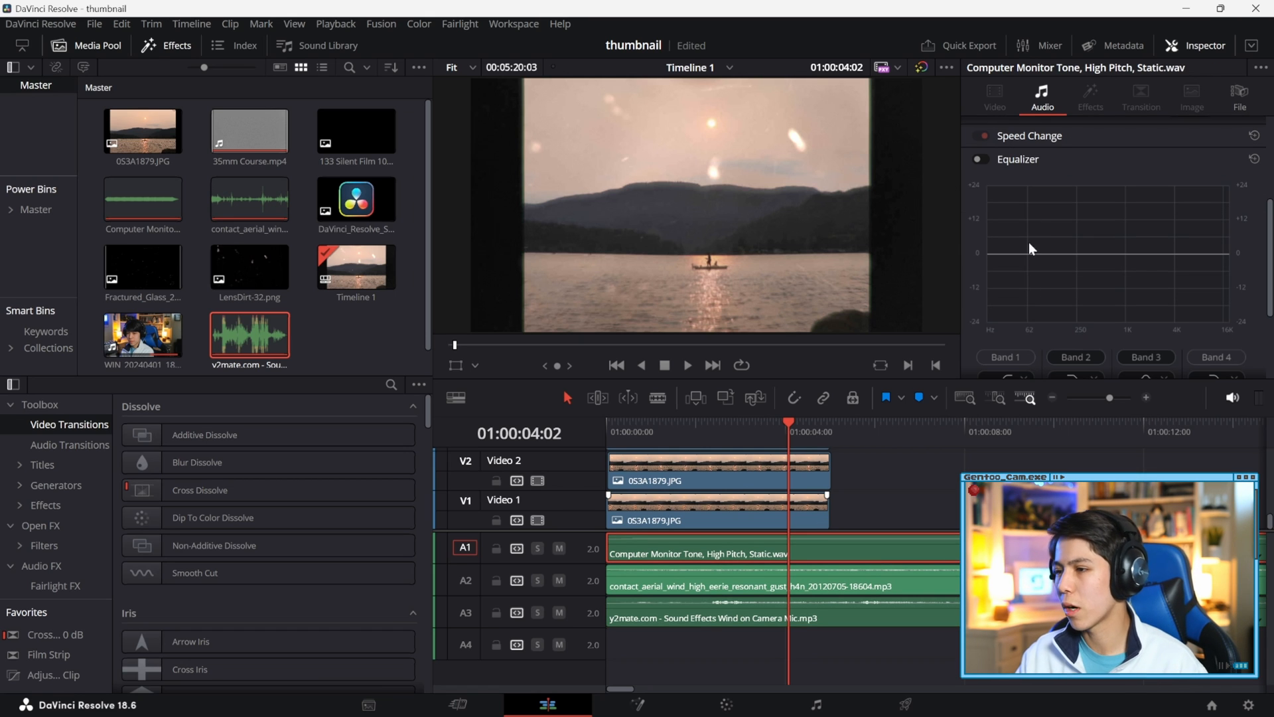
# Enable the Equalizer, set Band 1 low cut near 488 Hz and boost Band 3 at 1.9 kHz by +13.7 dB
pyautogui.click(978, 160)
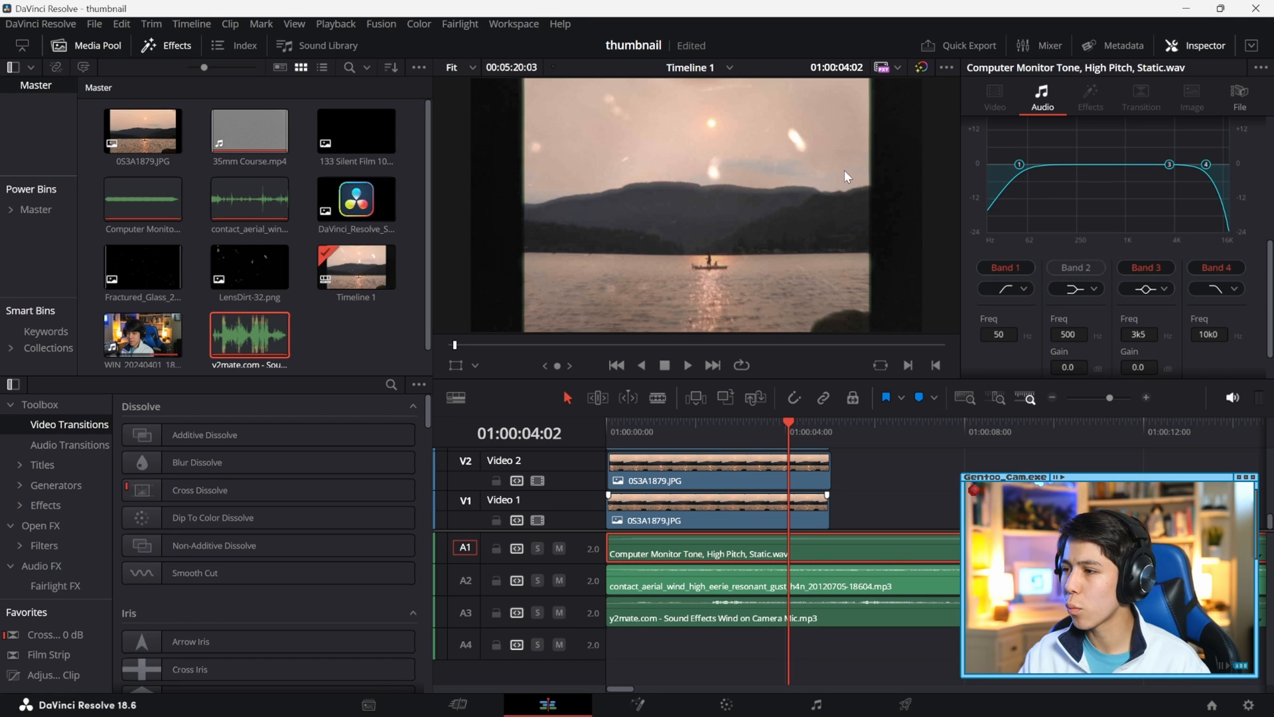
pyautogui.moveTo(1020, 163); pyautogui.dragTo(1110, 163)
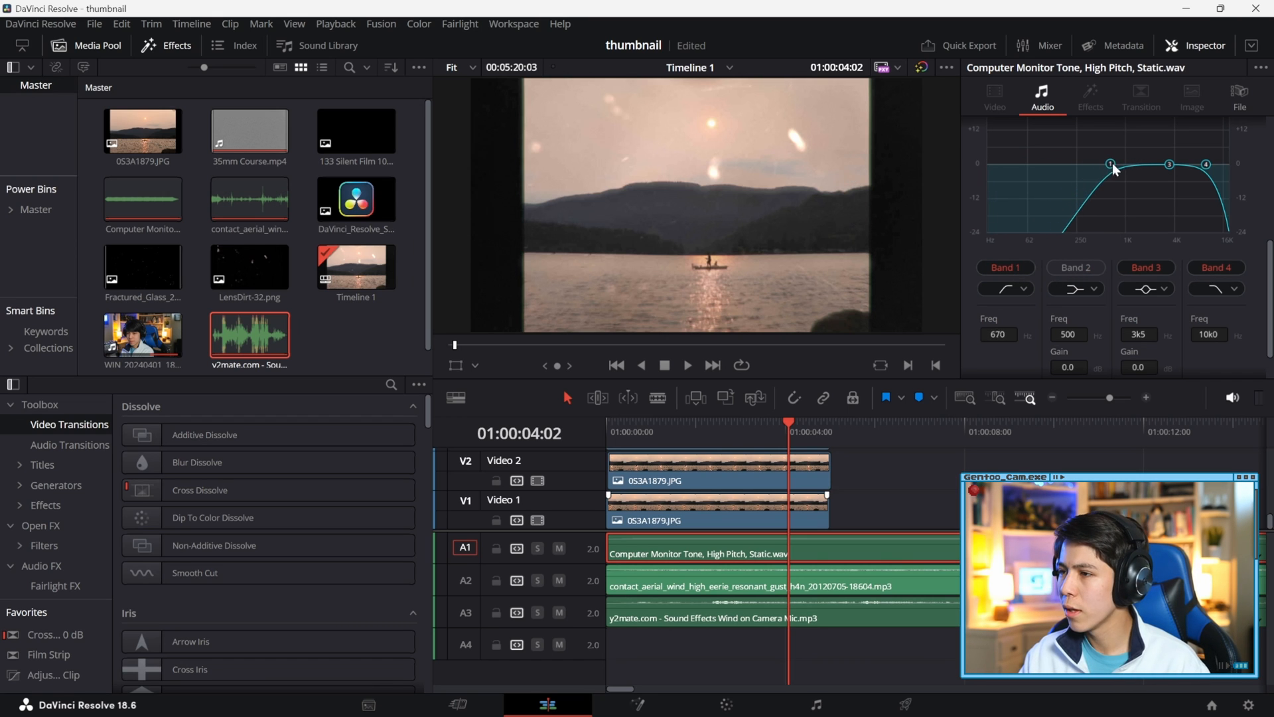
pyautogui.moveTo(1112, 165); pyautogui.dragTo(1113, 167)
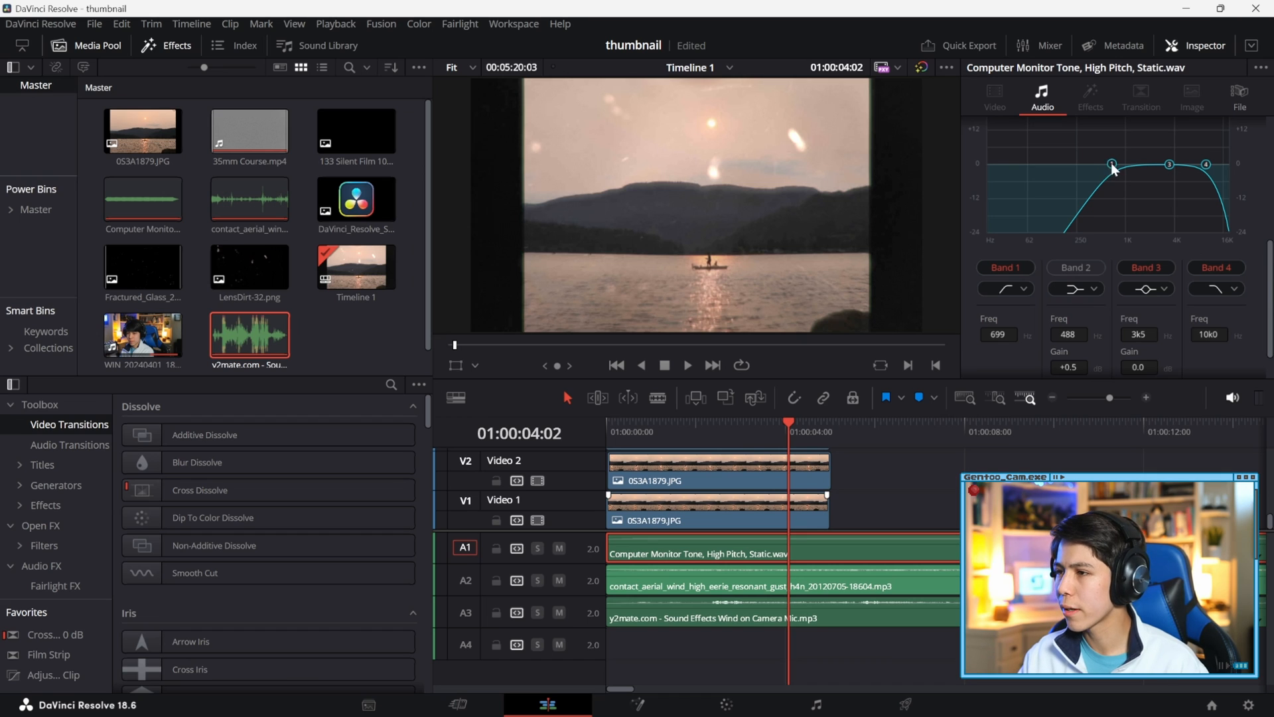
pyautogui.moveTo(1113, 165); pyautogui.dragTo(1148, 165)
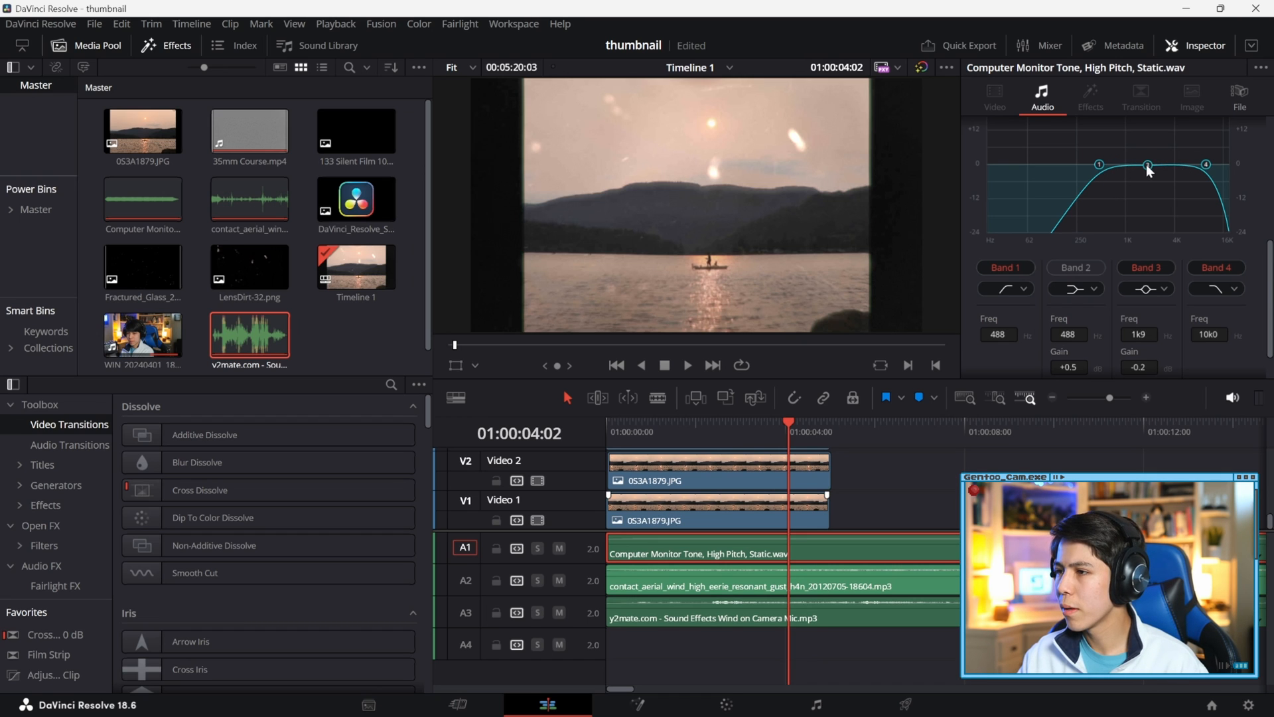
pyautogui.moveTo(1147, 164); pyautogui.dragTo(1150, 130)
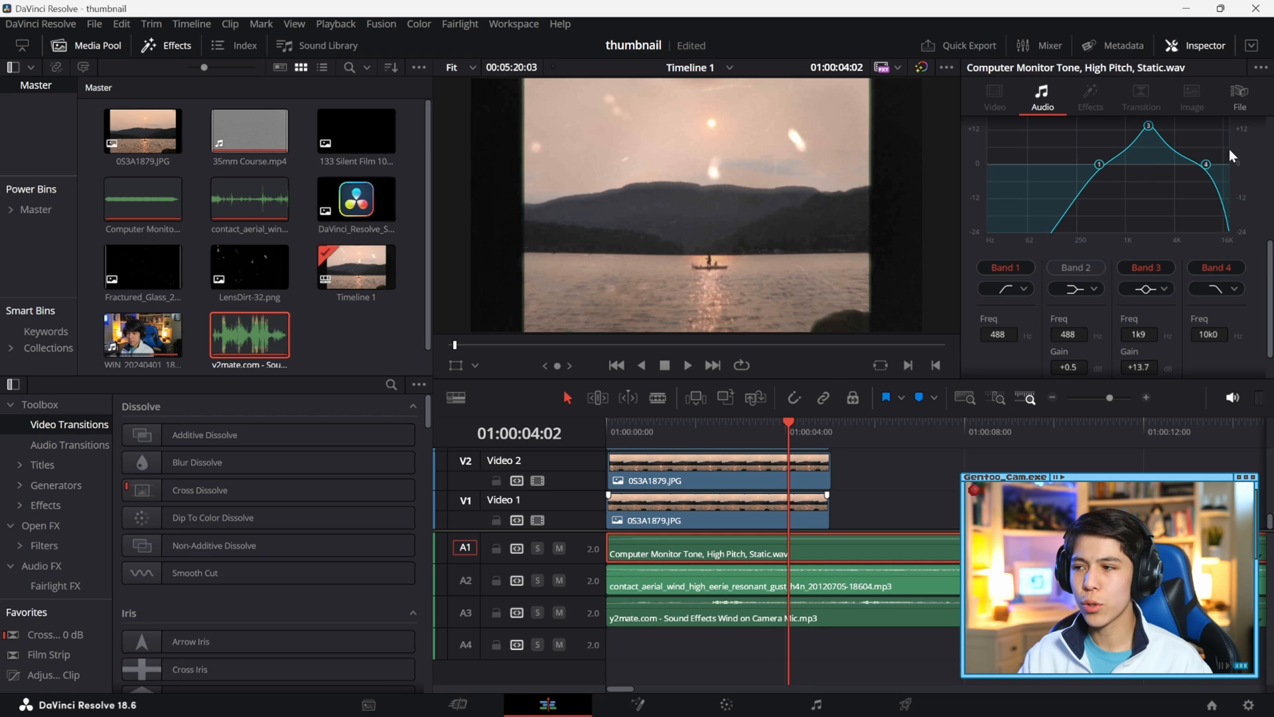
pyautogui.moveTo(1049, 317)
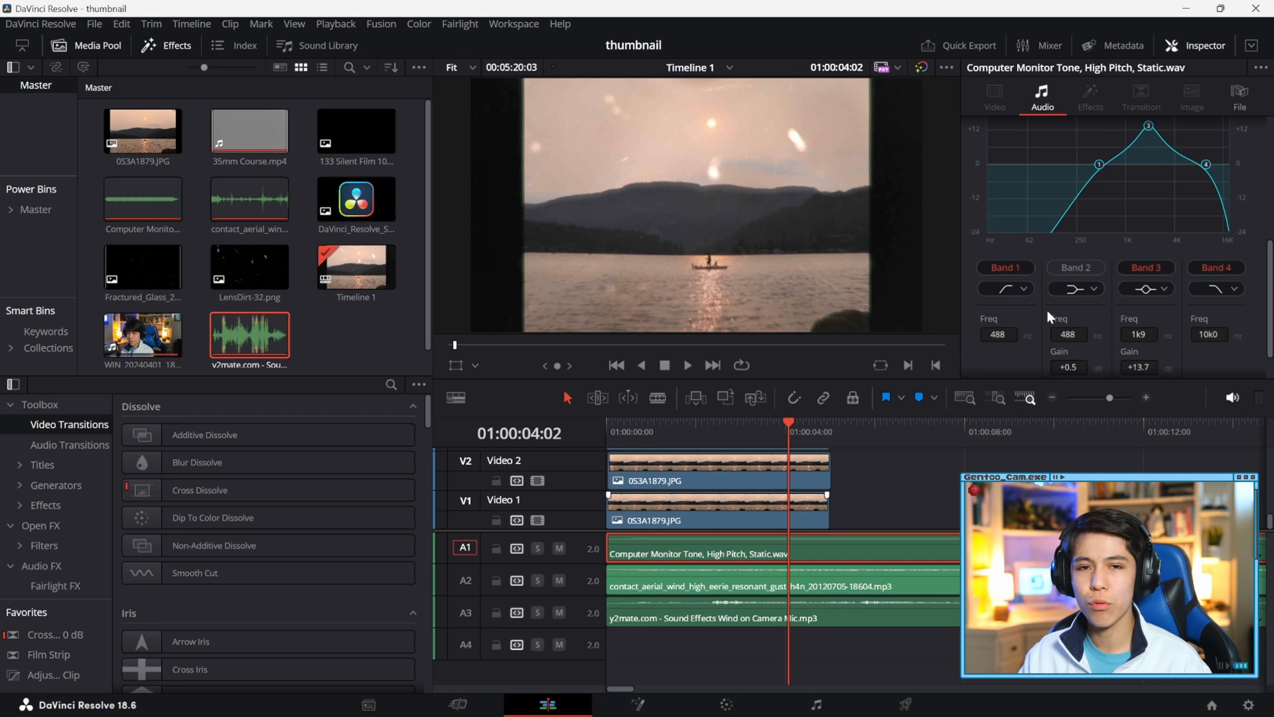